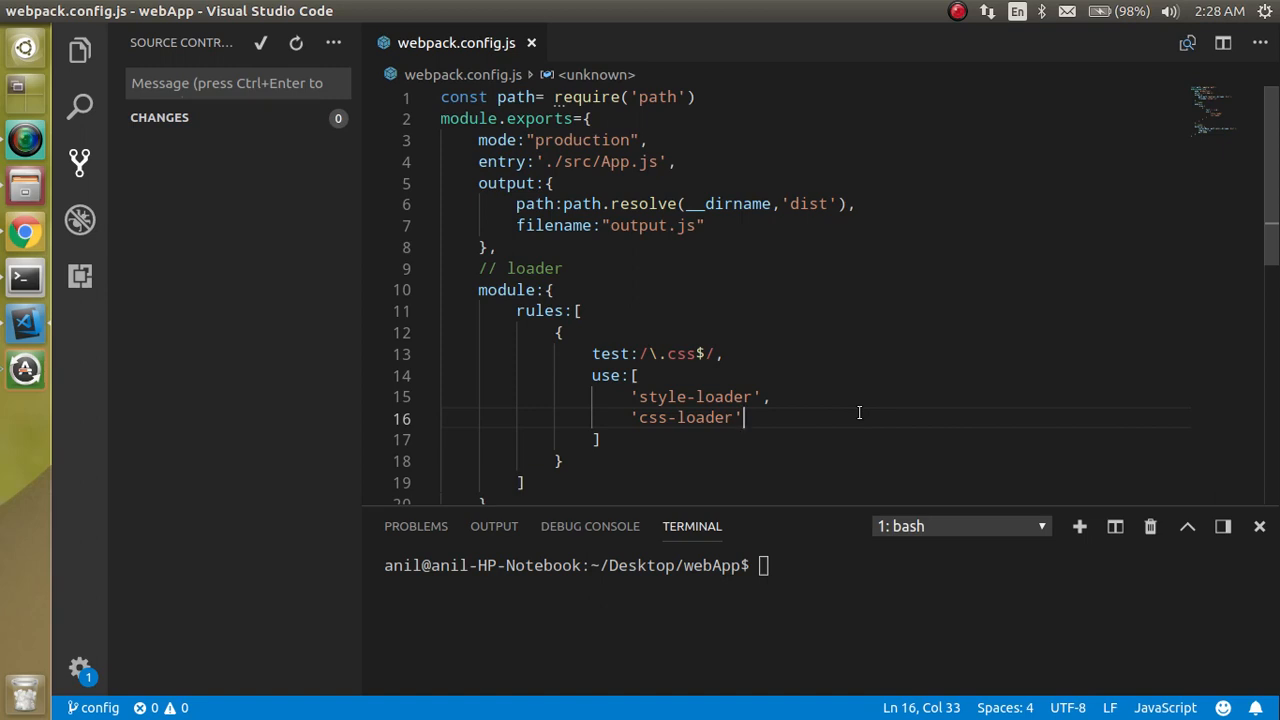
# Review the output and devServer blocks in webpack.config.js.
pyautogui.scroll(-3)
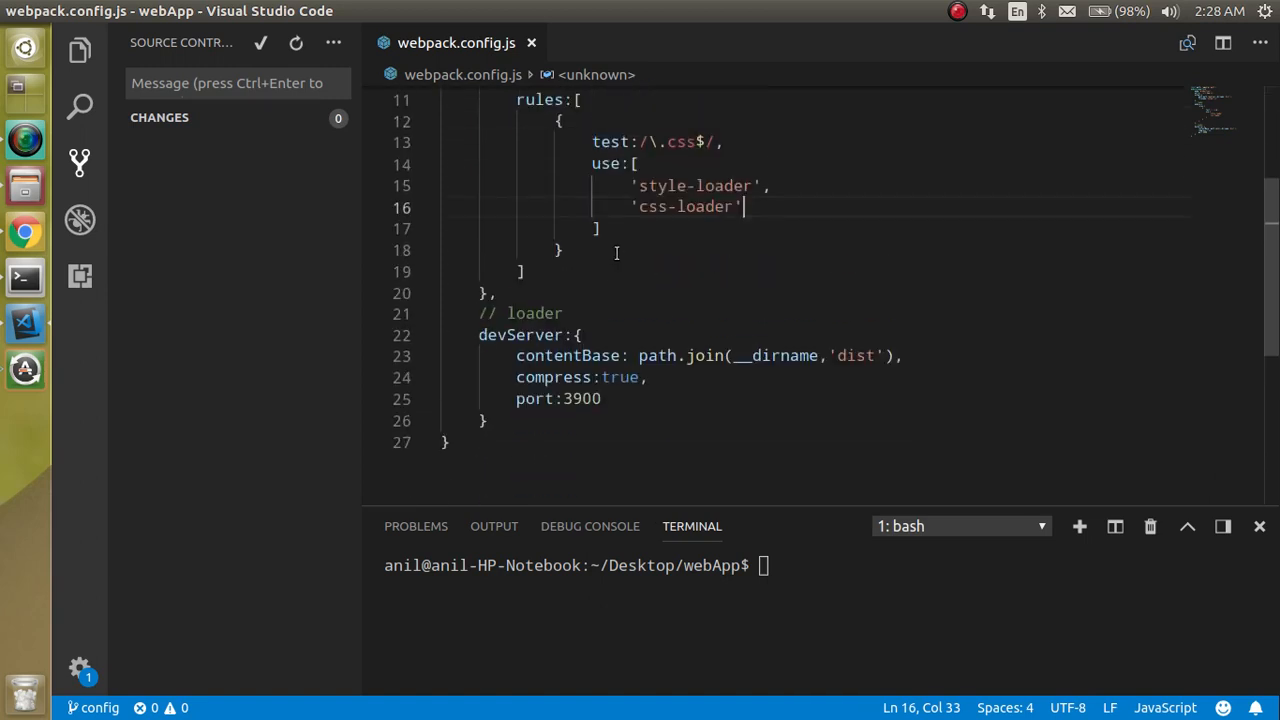
pyautogui.scroll(3)
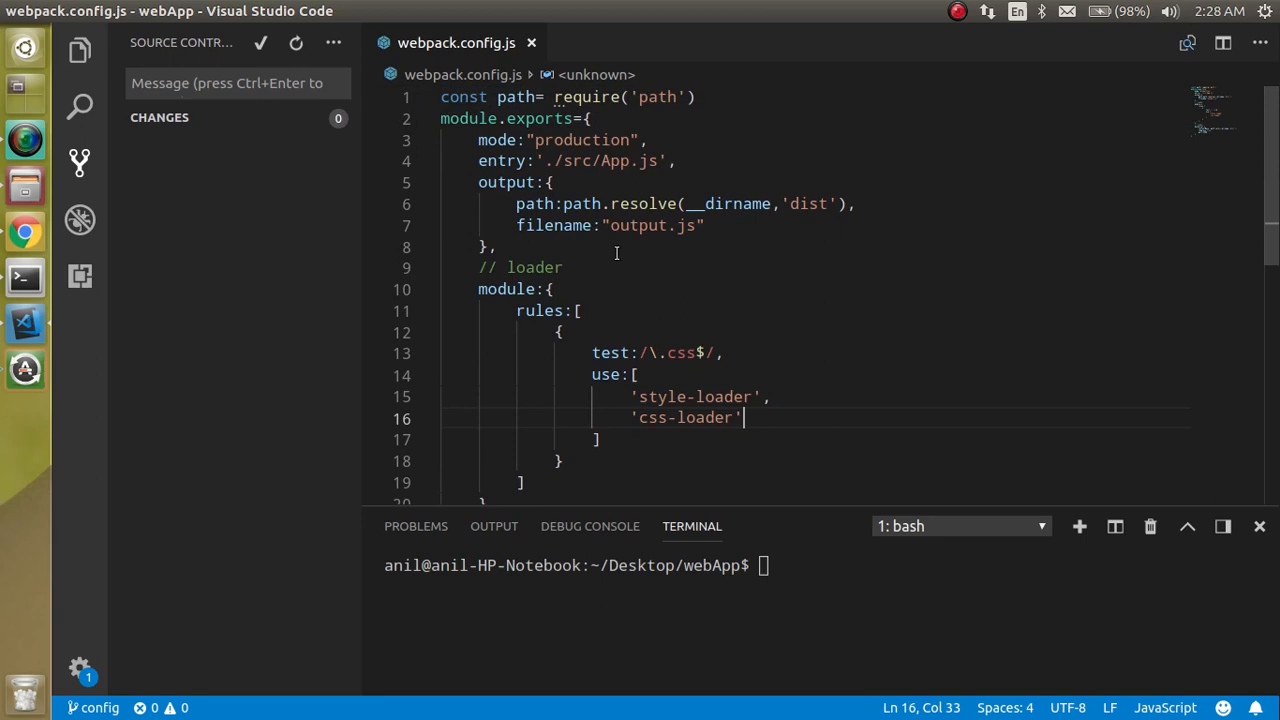
pyautogui.moveTo(478, 182); pyautogui.dragTo(496, 248)
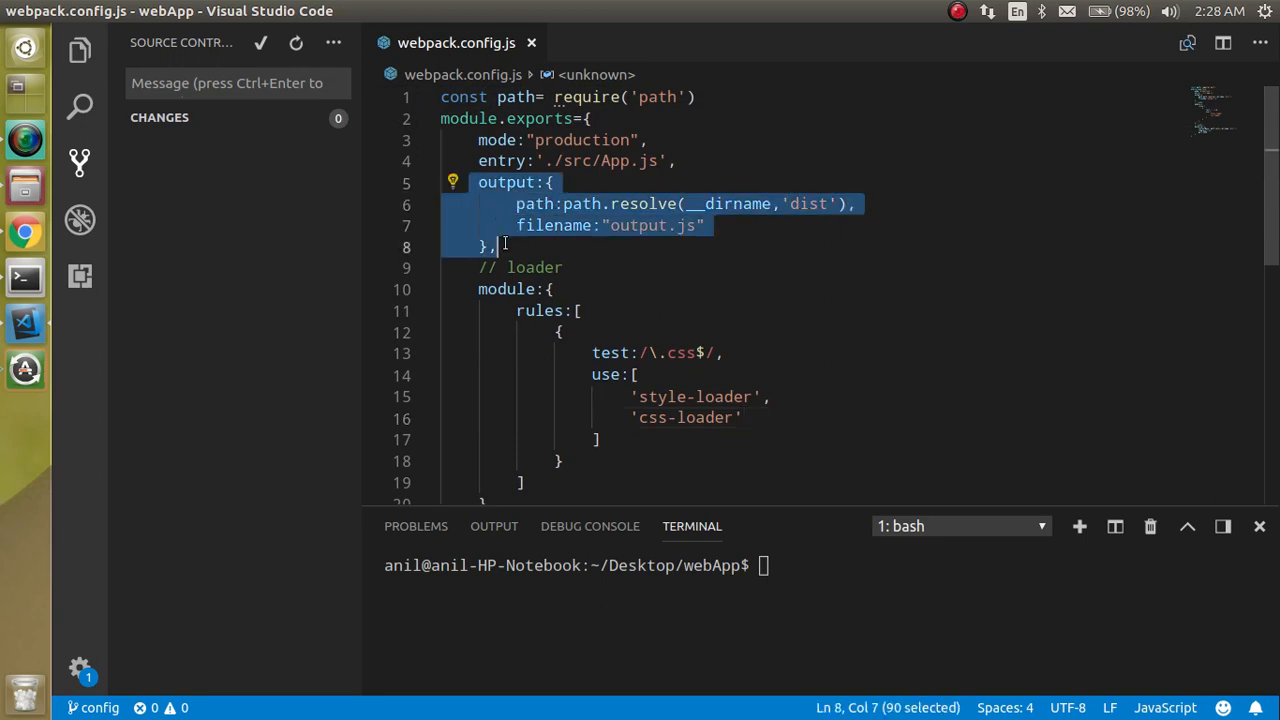
pyautogui.click(504, 248)
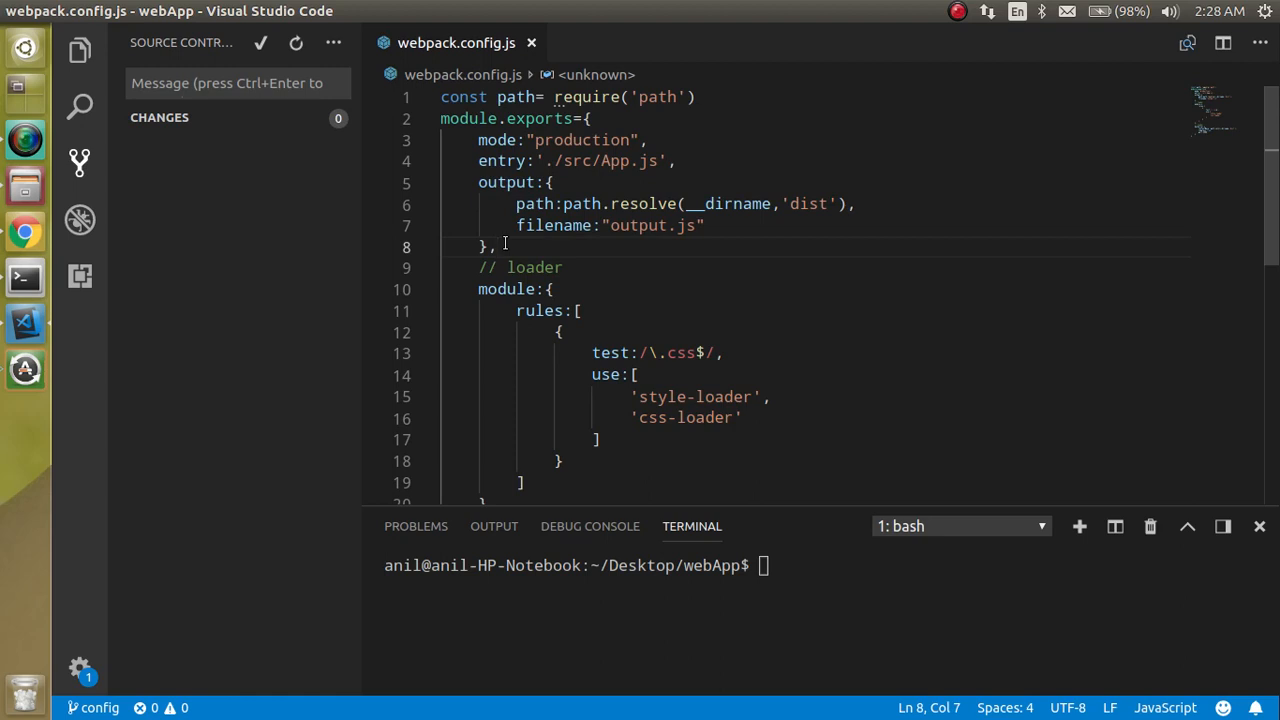
pyautogui.scroll(-3)
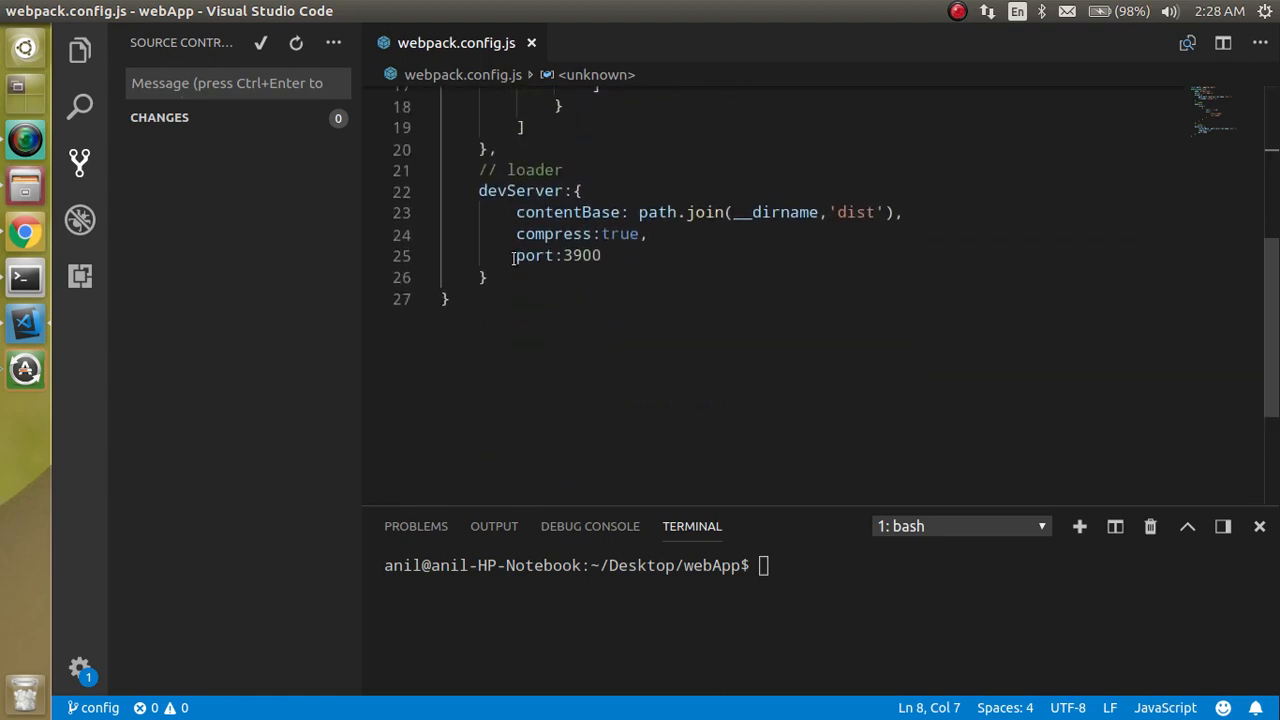
pyautogui.moveTo(480, 190); pyautogui.dragTo(488, 278)
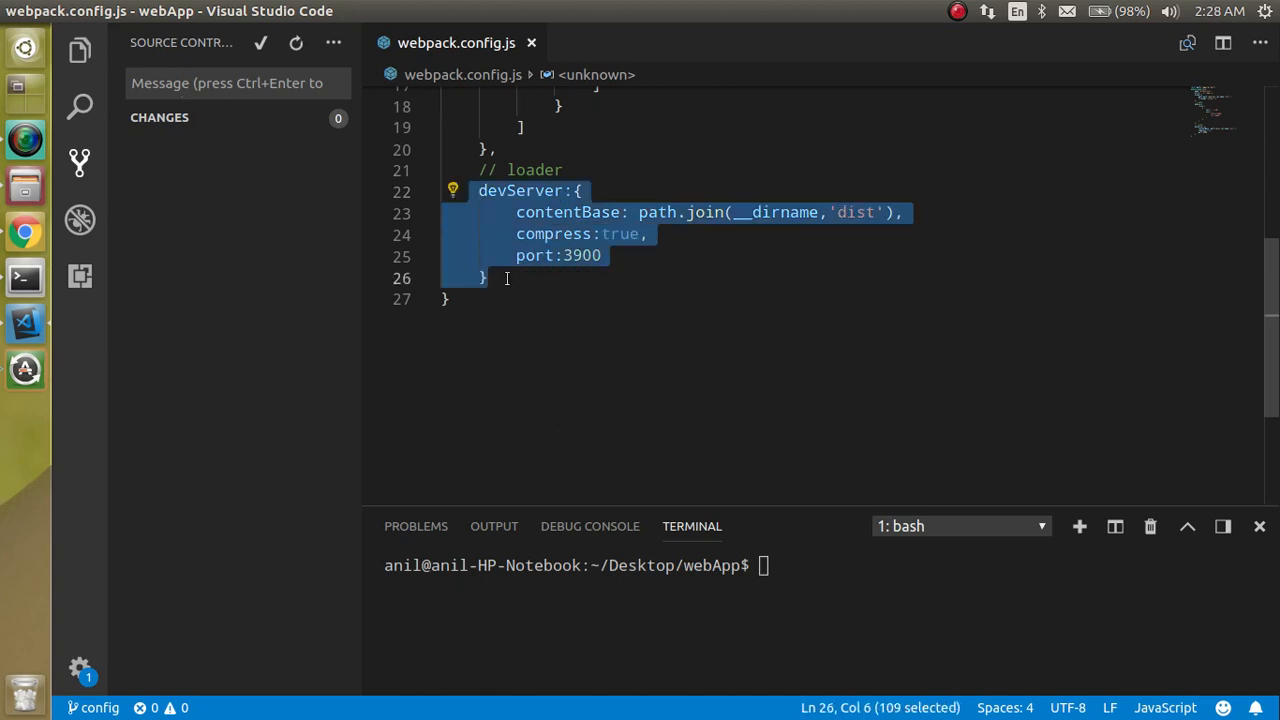
pyautogui.click(544, 370)
pyautogui.write('web')
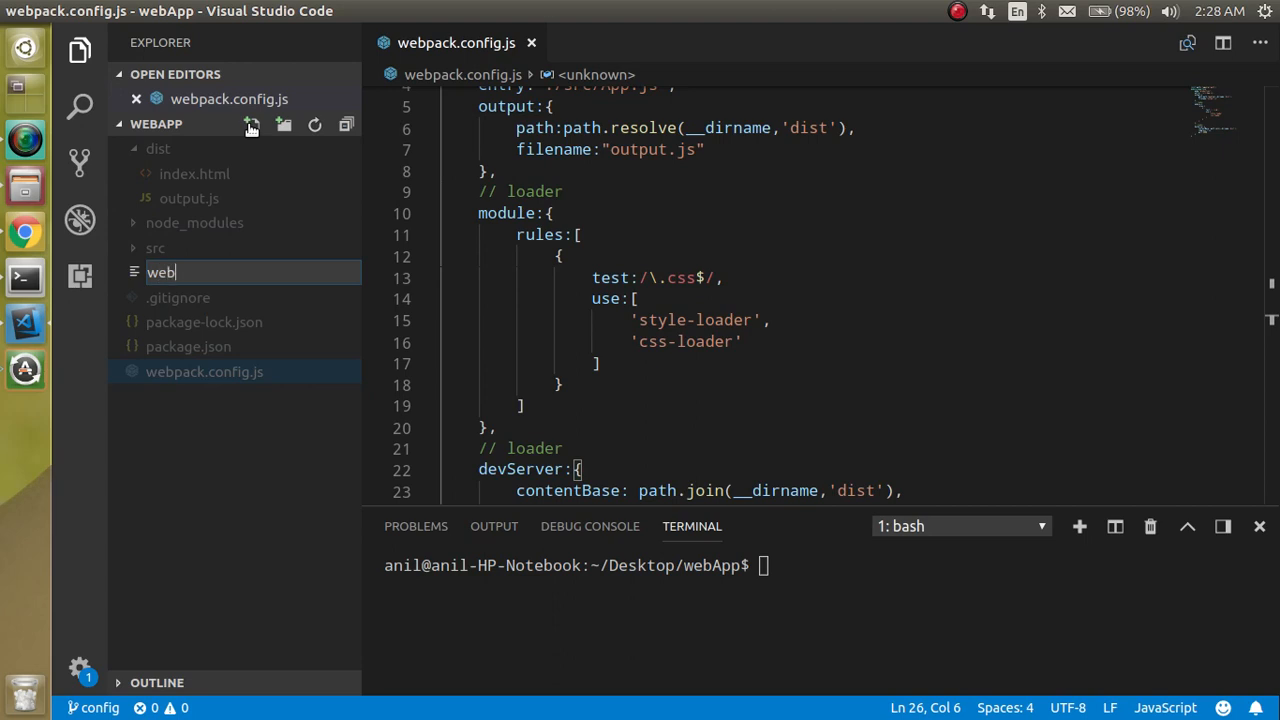
# Create empty webpack.prod.js and webpack.dev.js files in the webApp project.
pyautogui.write('p')
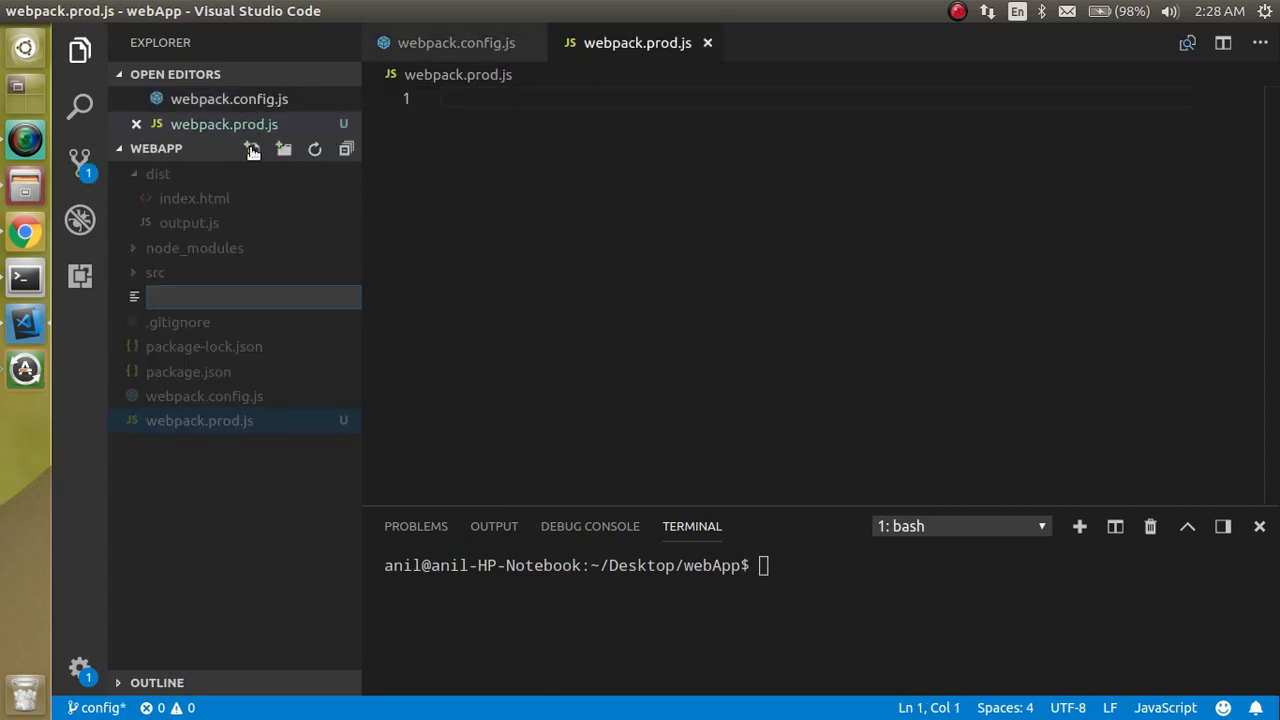
pyautogui.write('webpack')
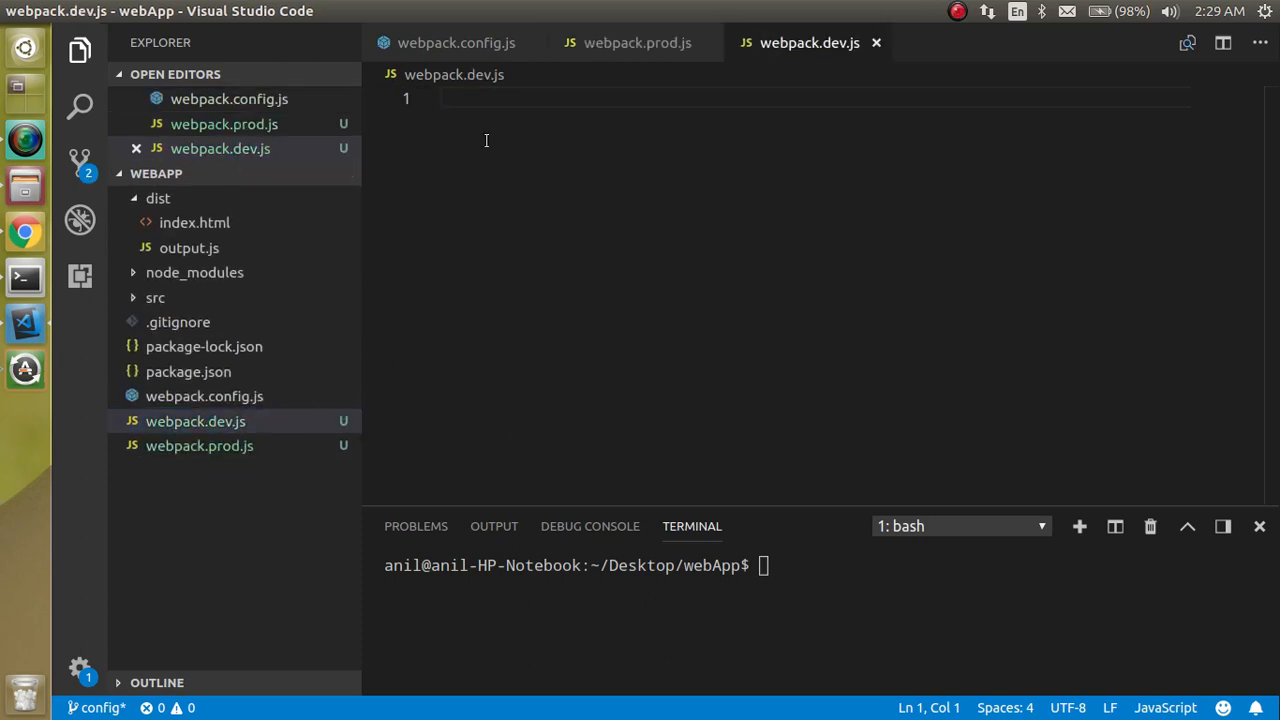
pyautogui.click(456, 42)
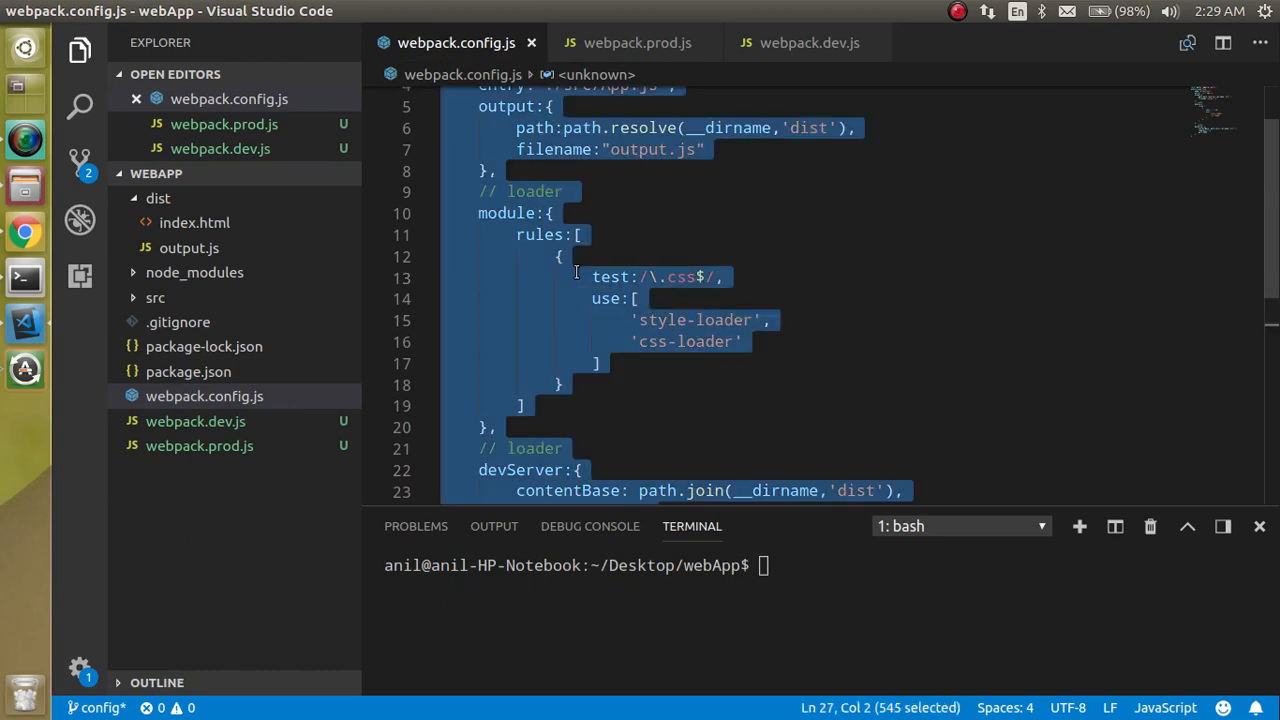
# Paste the config into webpack.dev.js and webpack.prod.js, renaming the prod output bundle to main.js.
pyautogui.click(636, 42)
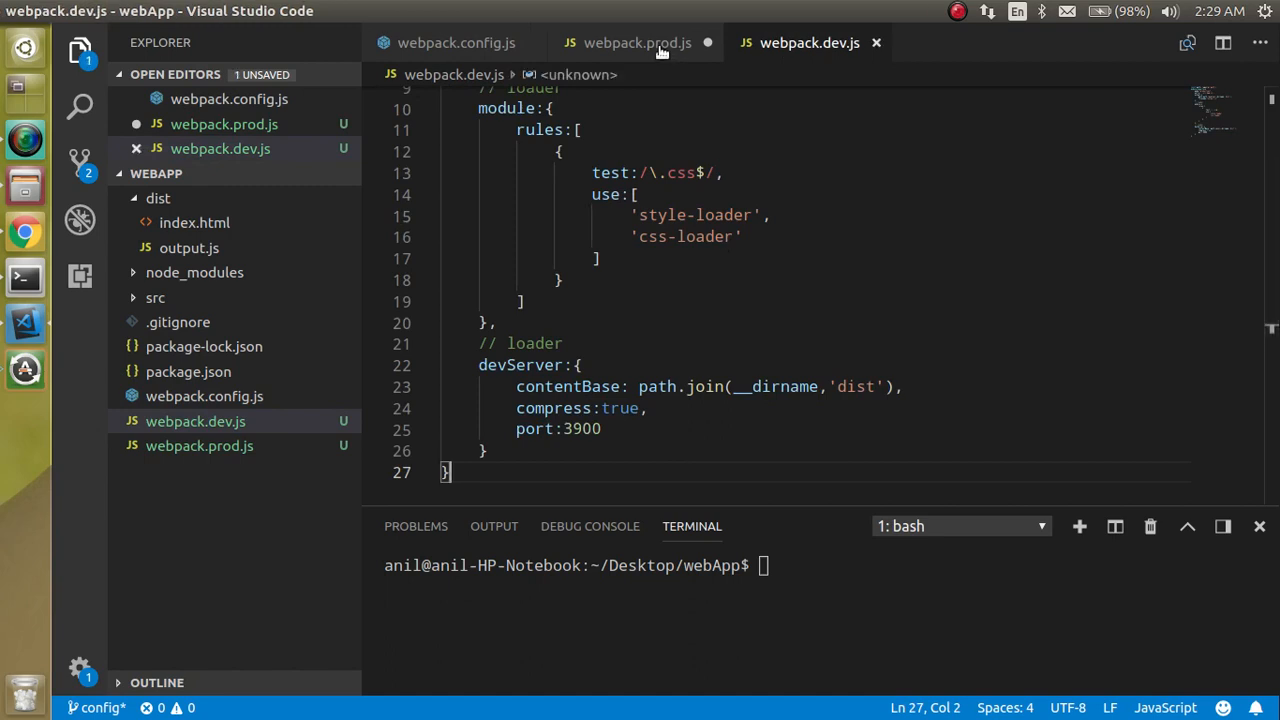
pyautogui.click(636, 42)
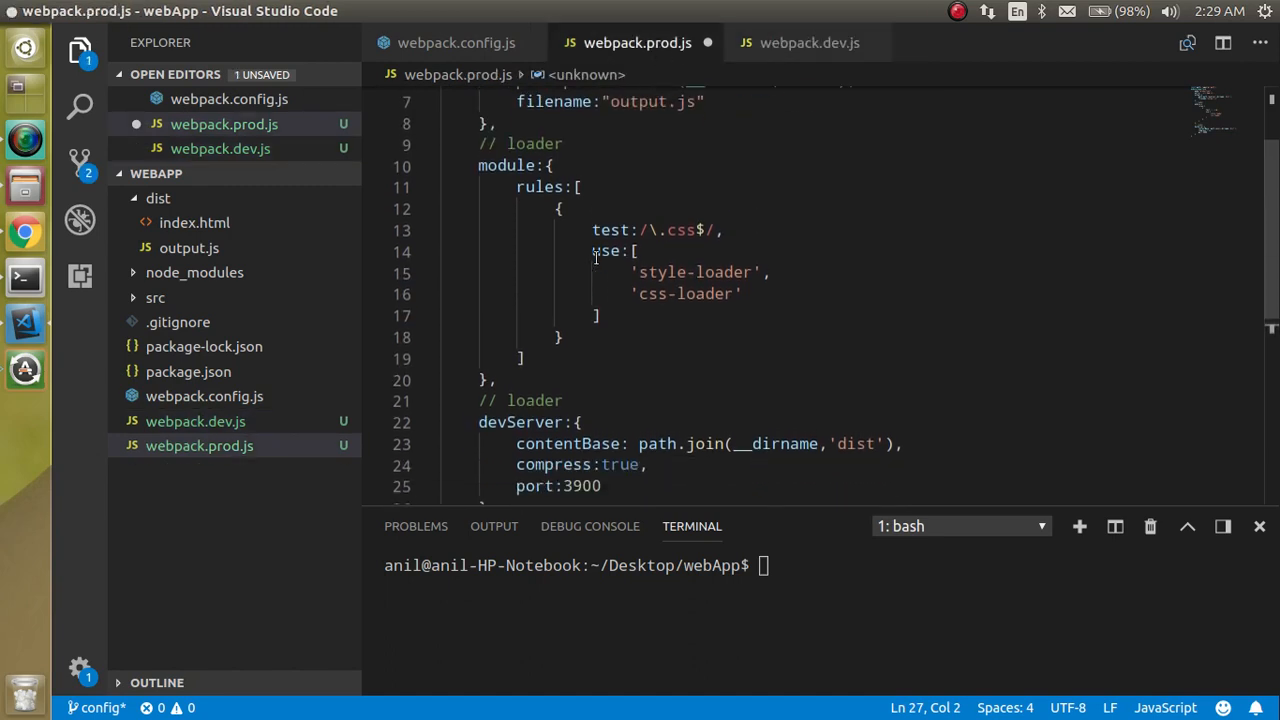
pyautogui.scroll(-3)
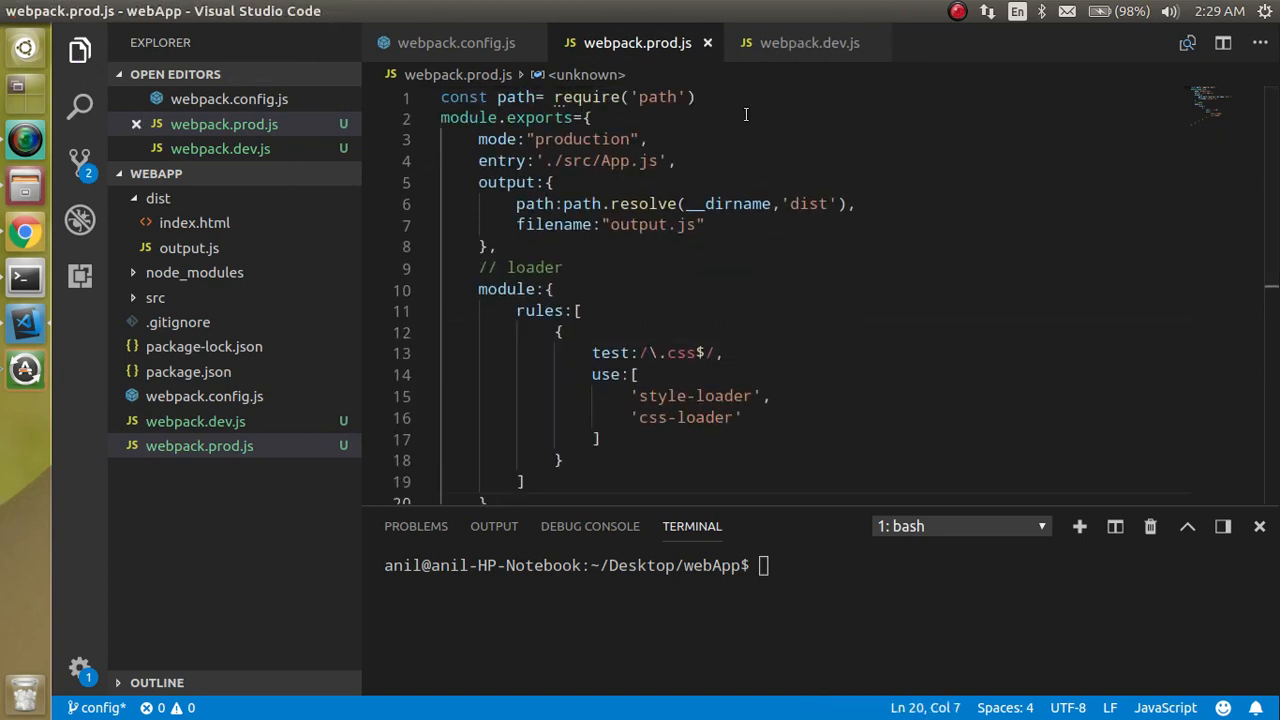
pyautogui.doubleClick(636, 224)
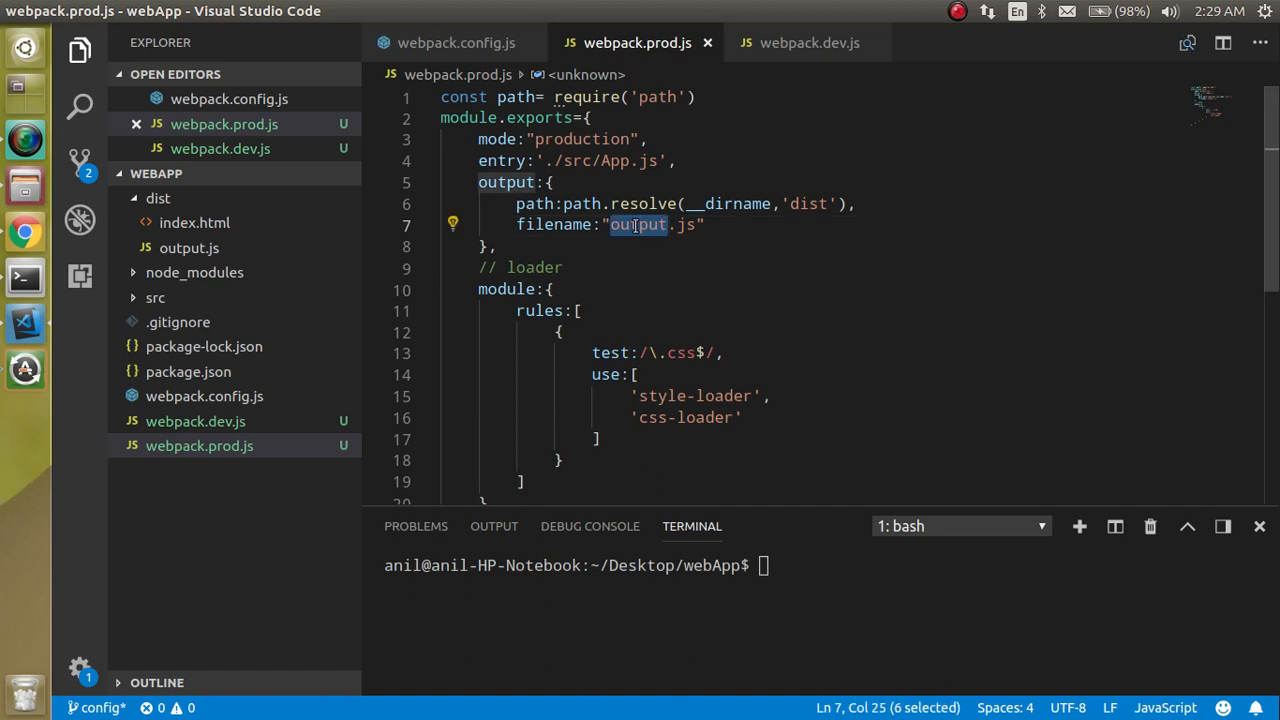
pyautogui.write('main')
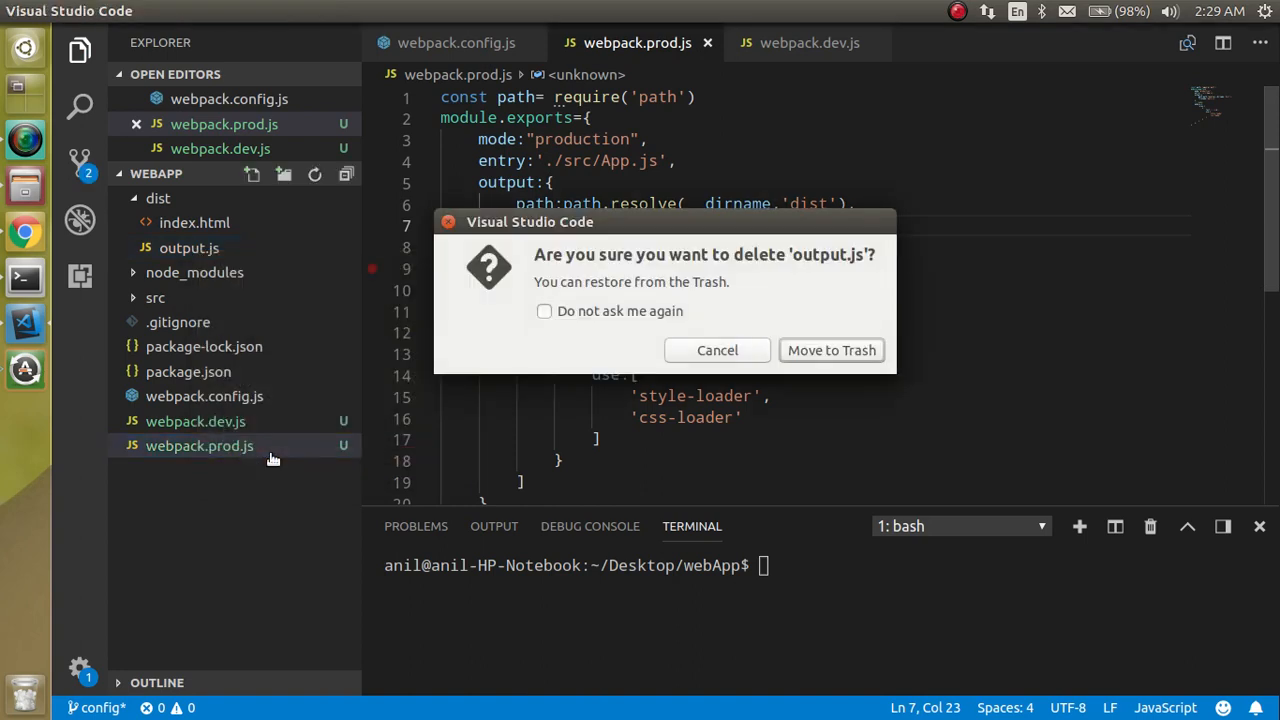
# Delete the old dist/output.js bundle by moving it to Trash.
pyautogui.click(832, 350)
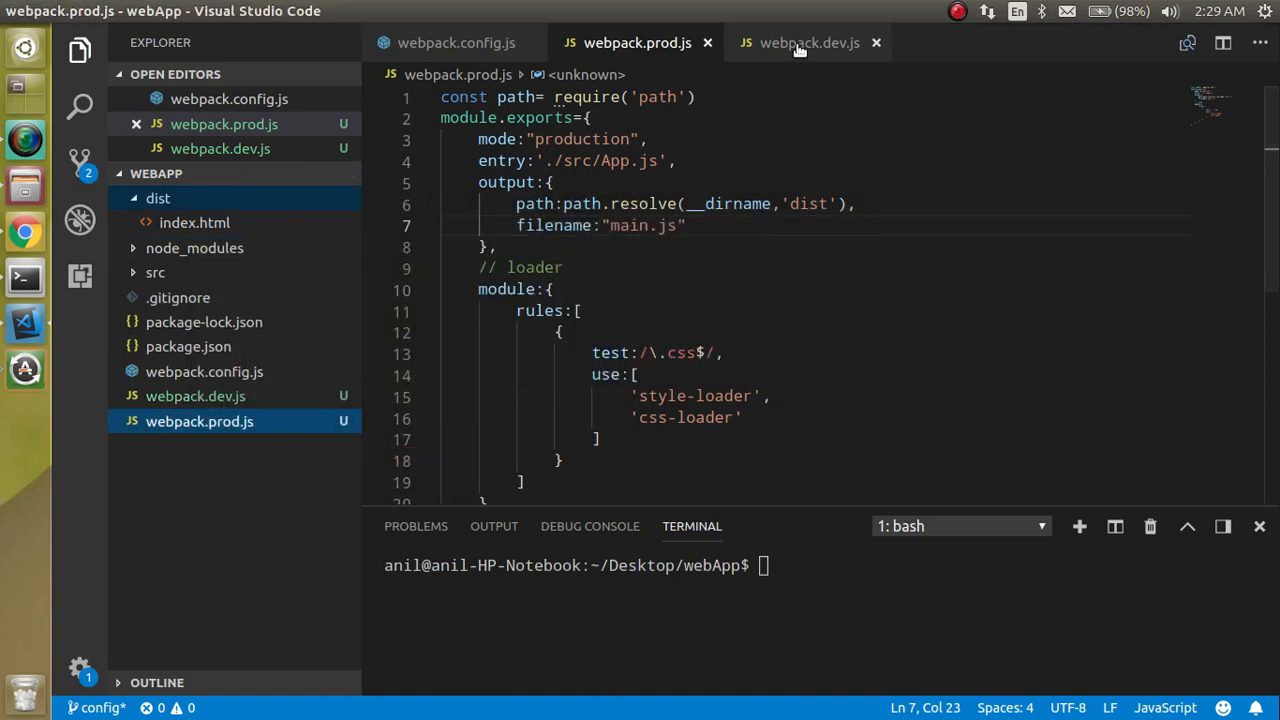
pyautogui.click(808, 42)
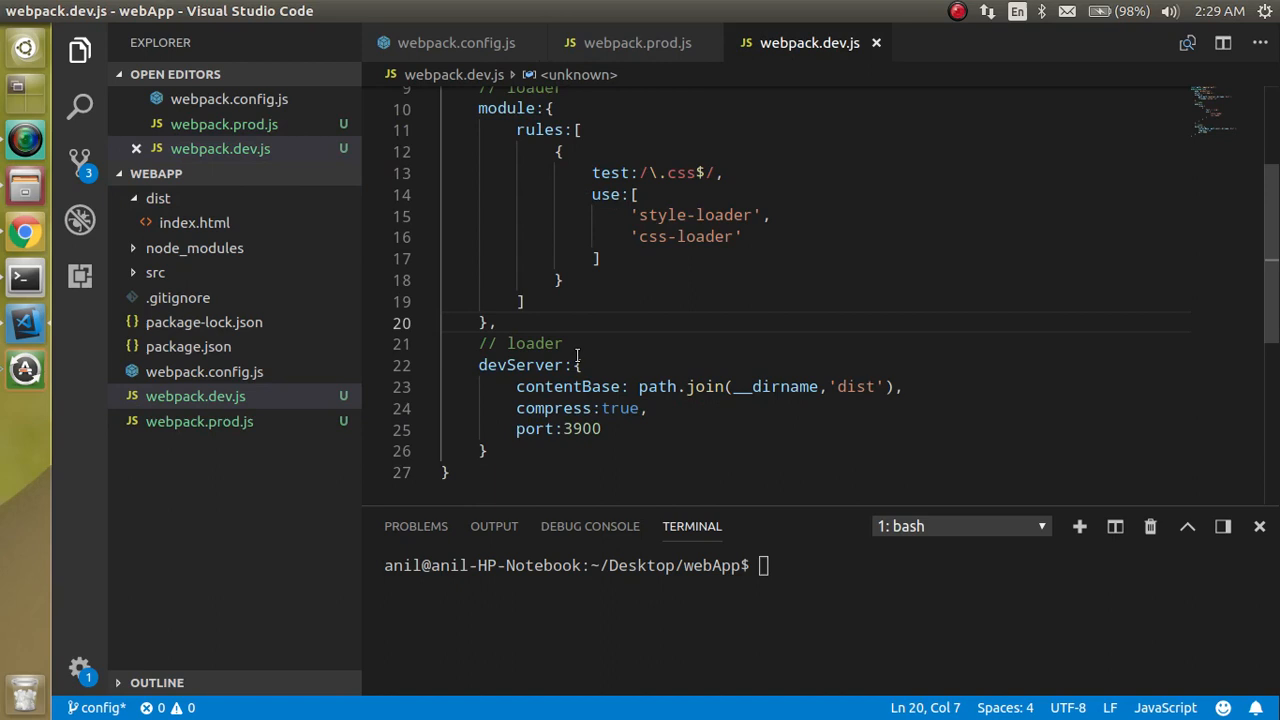
# Delete the output:{…} block from webpack.dev.js and move to package.json.
pyautogui.scroll(3)
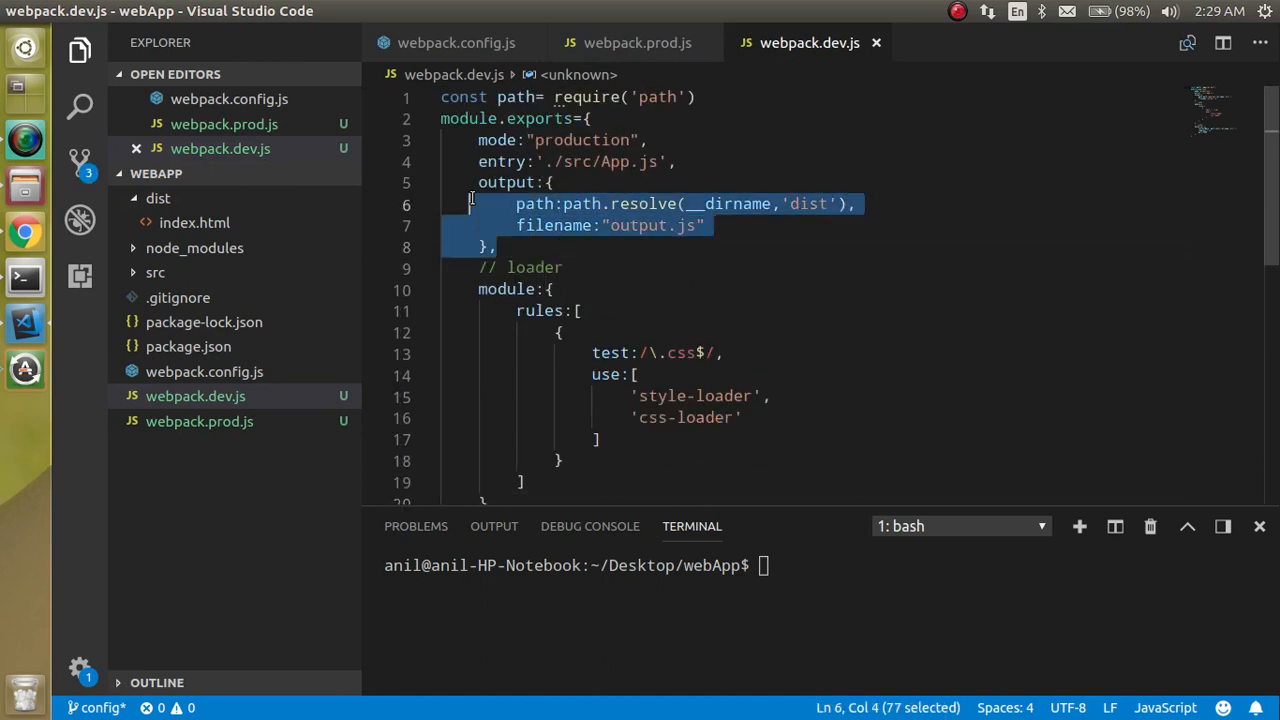
pyautogui.press('Delete')
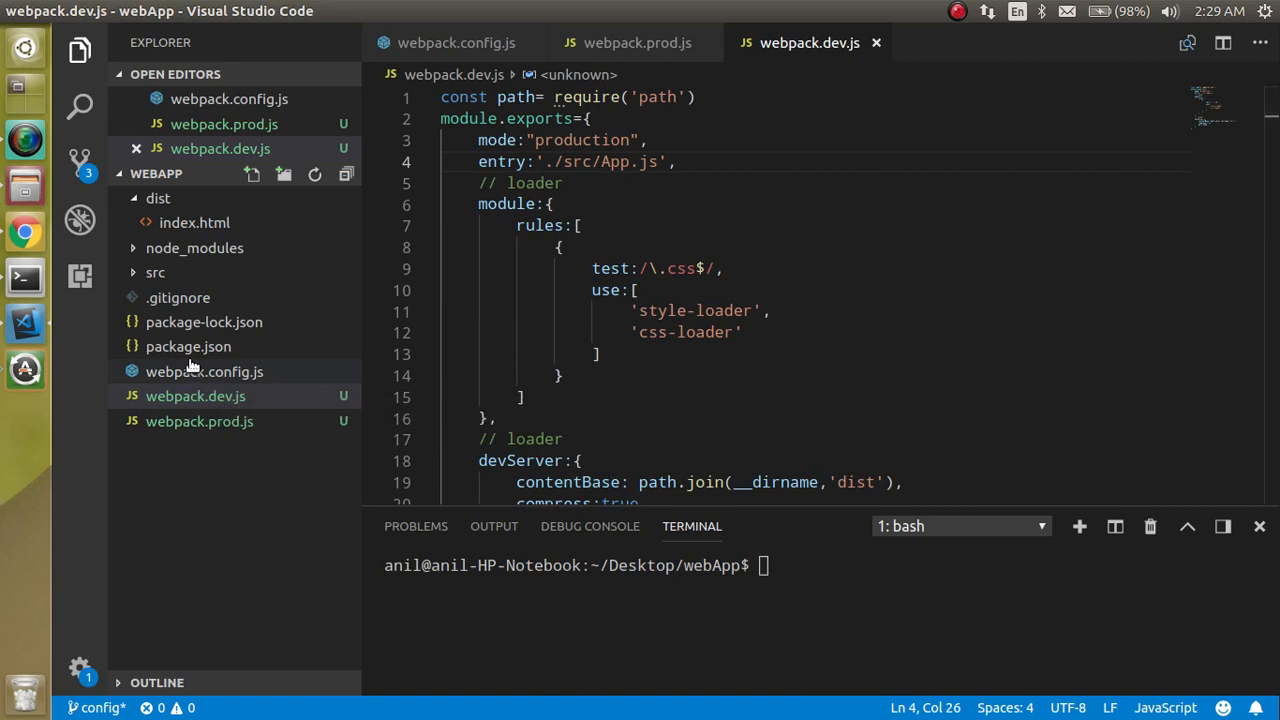
pyautogui.click(188, 346)
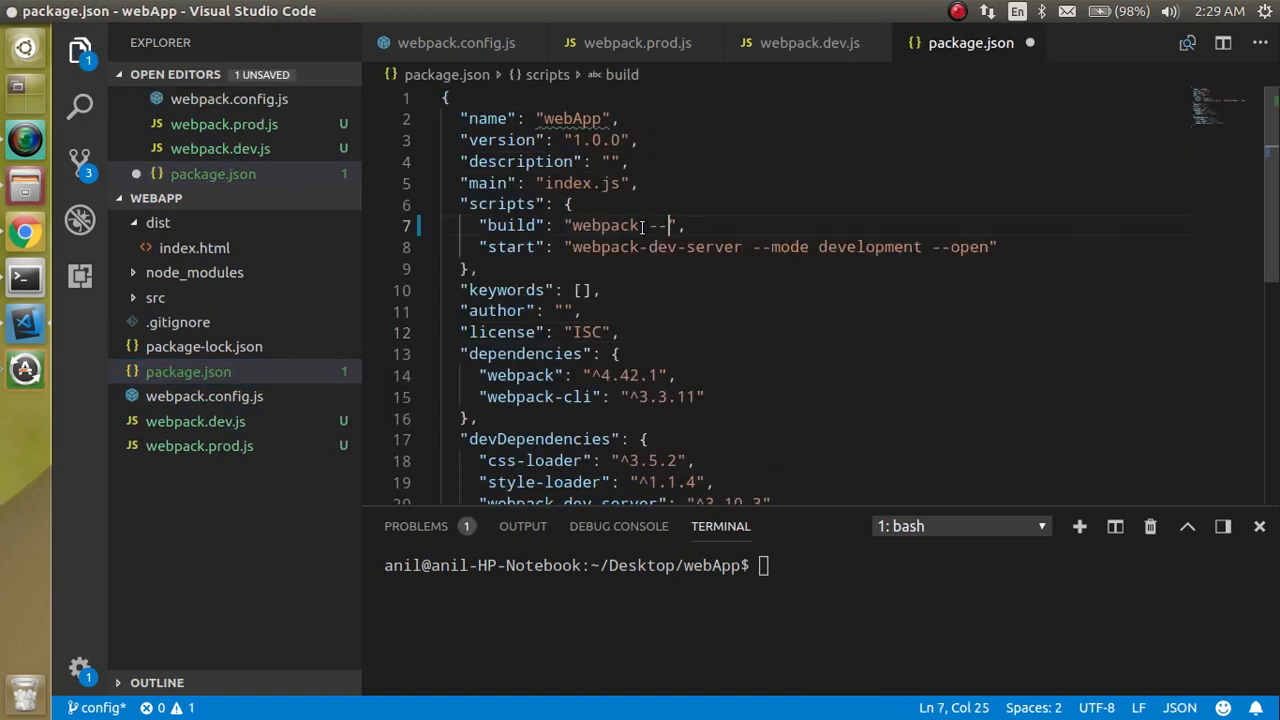
# Append --config webpack.prod.js to the build script in package.json.
pyautogui.write('config')
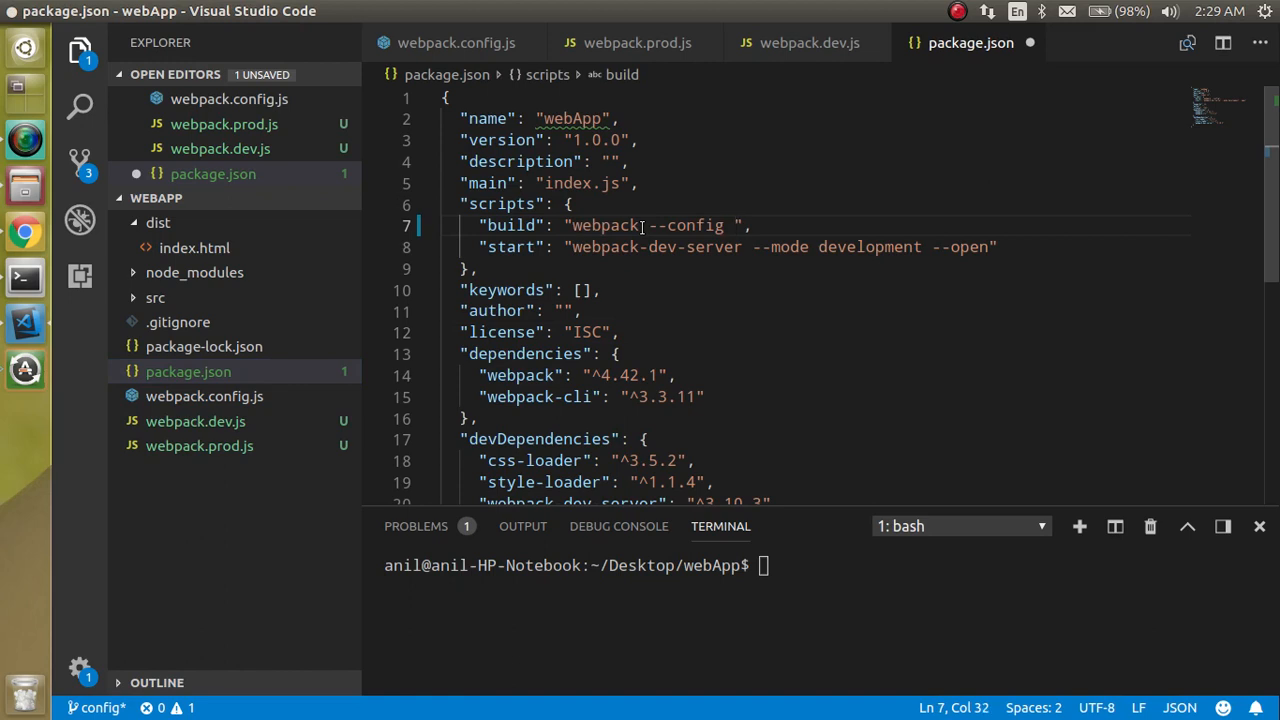
pyautogui.write('webpack')
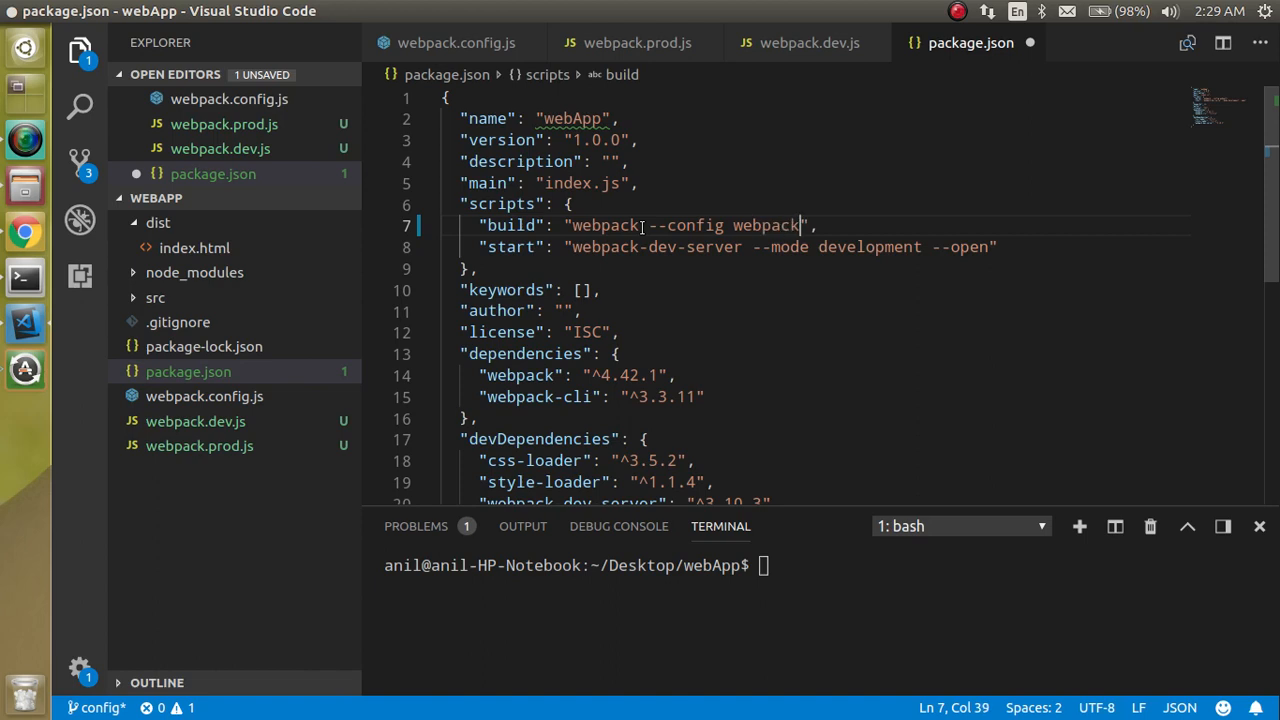
pyautogui.write('.prod.')
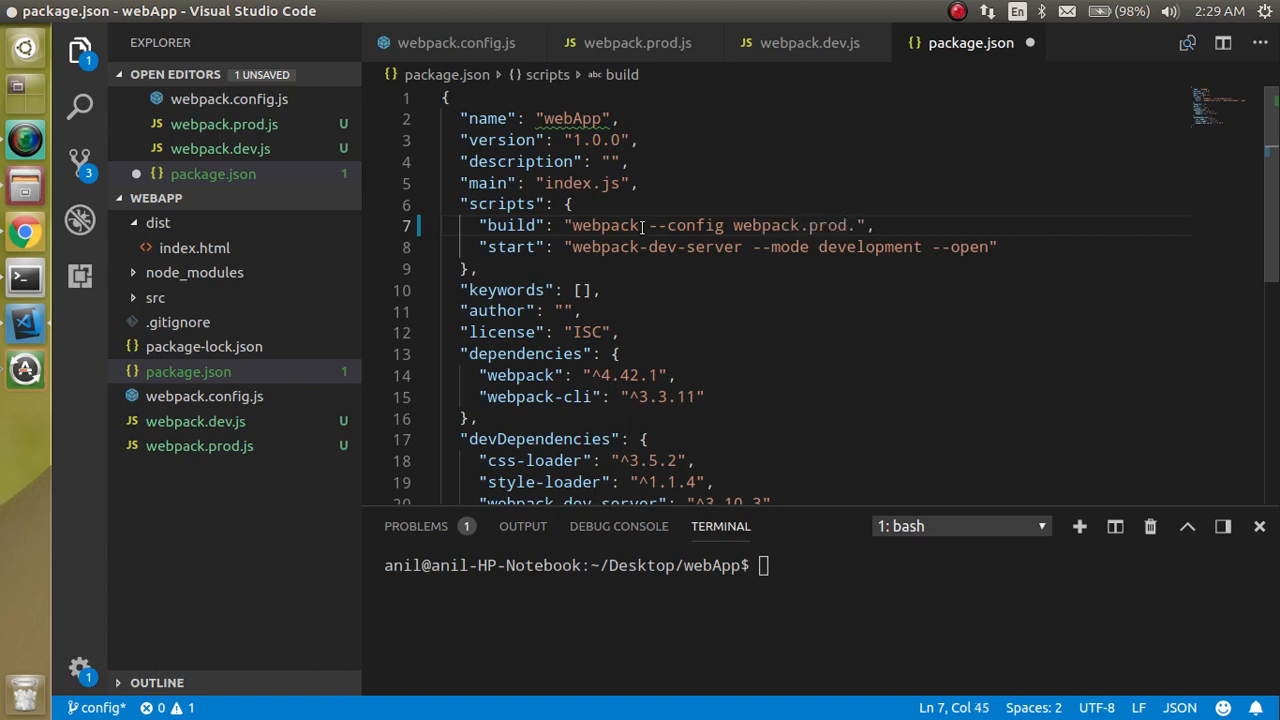
pyautogui.write('js')
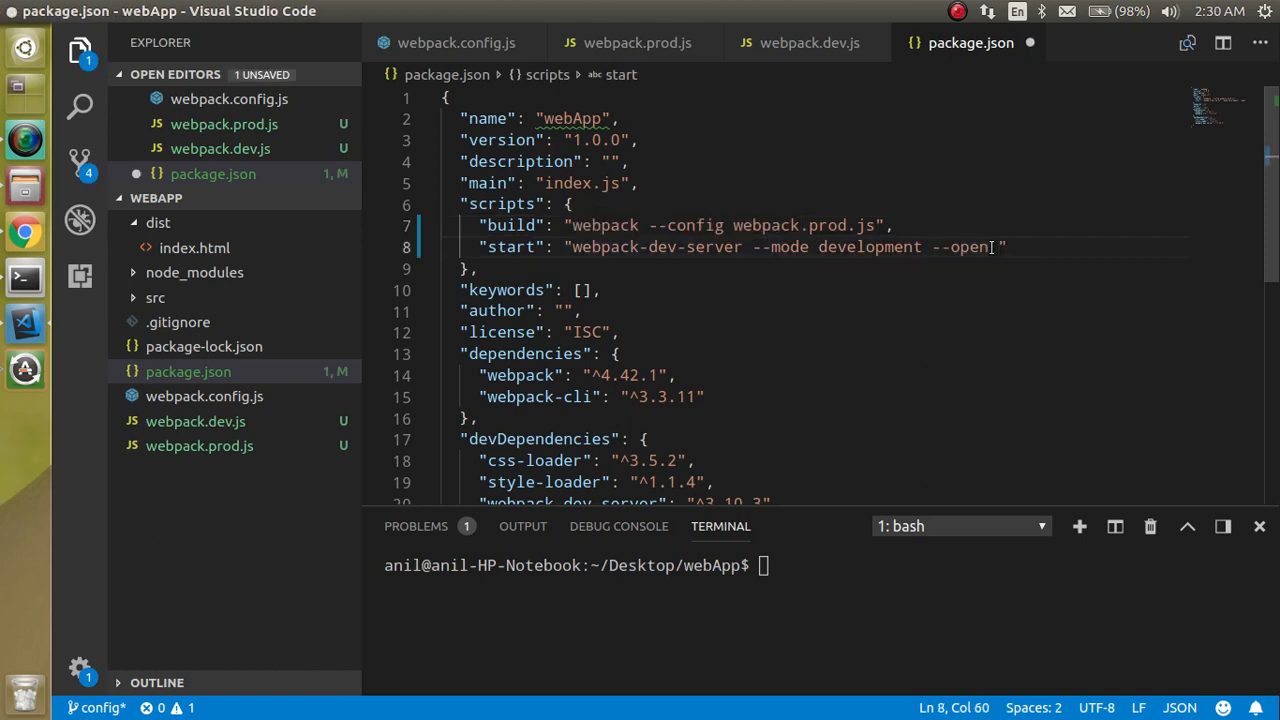
# Append --config webpack.dev.js to the start script in package.json.
pyautogui.write('--config')
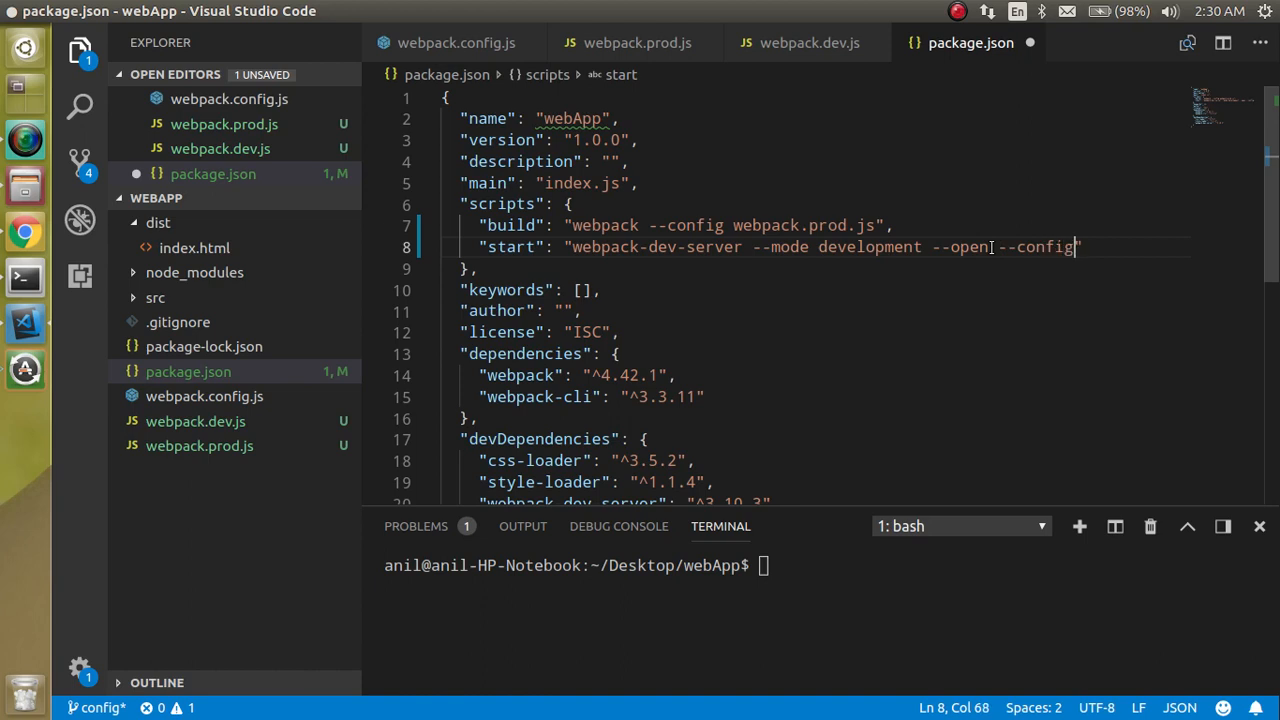
pyautogui.write('web')
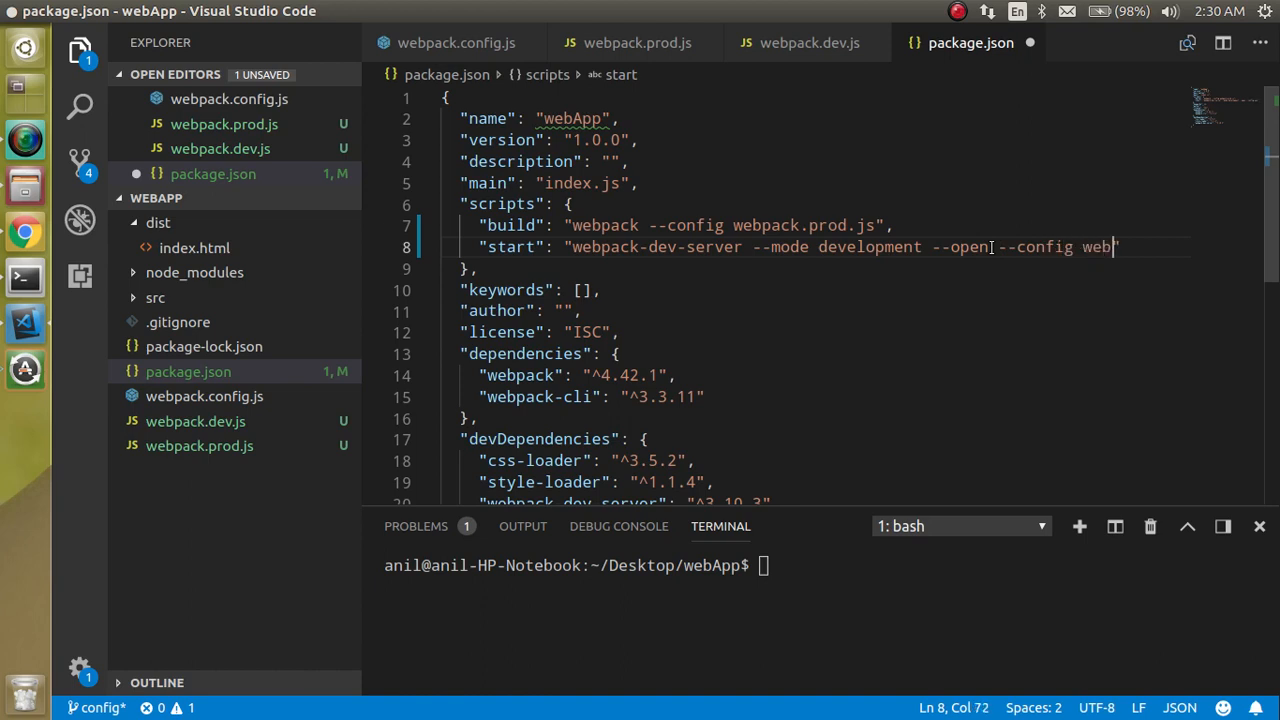
pyautogui.write('pack.dev.')
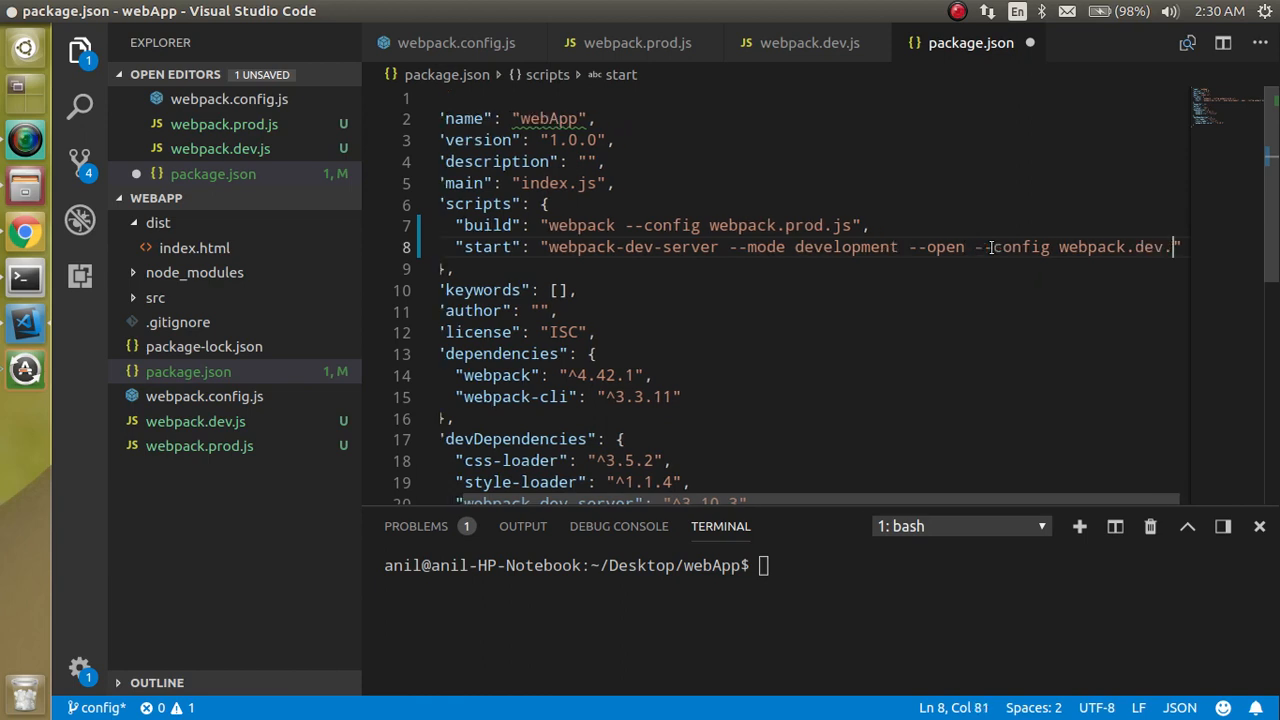
pyautogui.write('k')
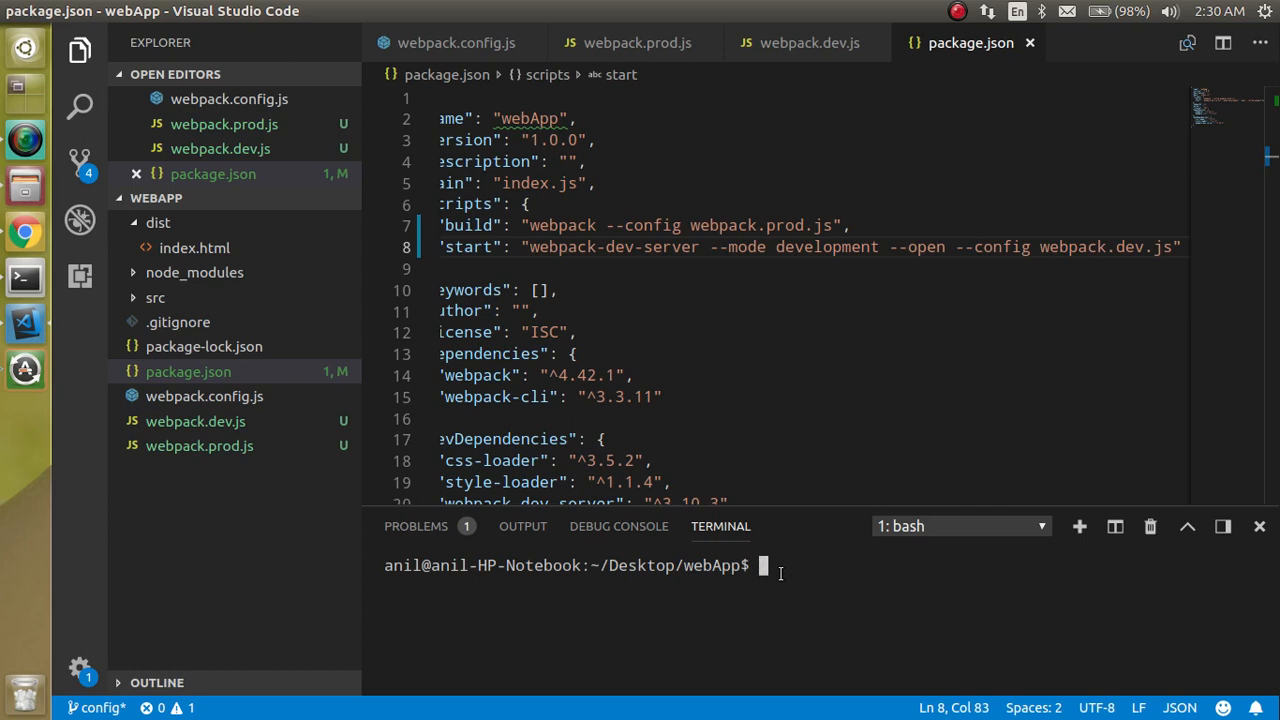
# Run npm start to serve the Webpack demo page at localhost:3900, then stop the dev server with Ctrl+C.
pyautogui.write('npm start')
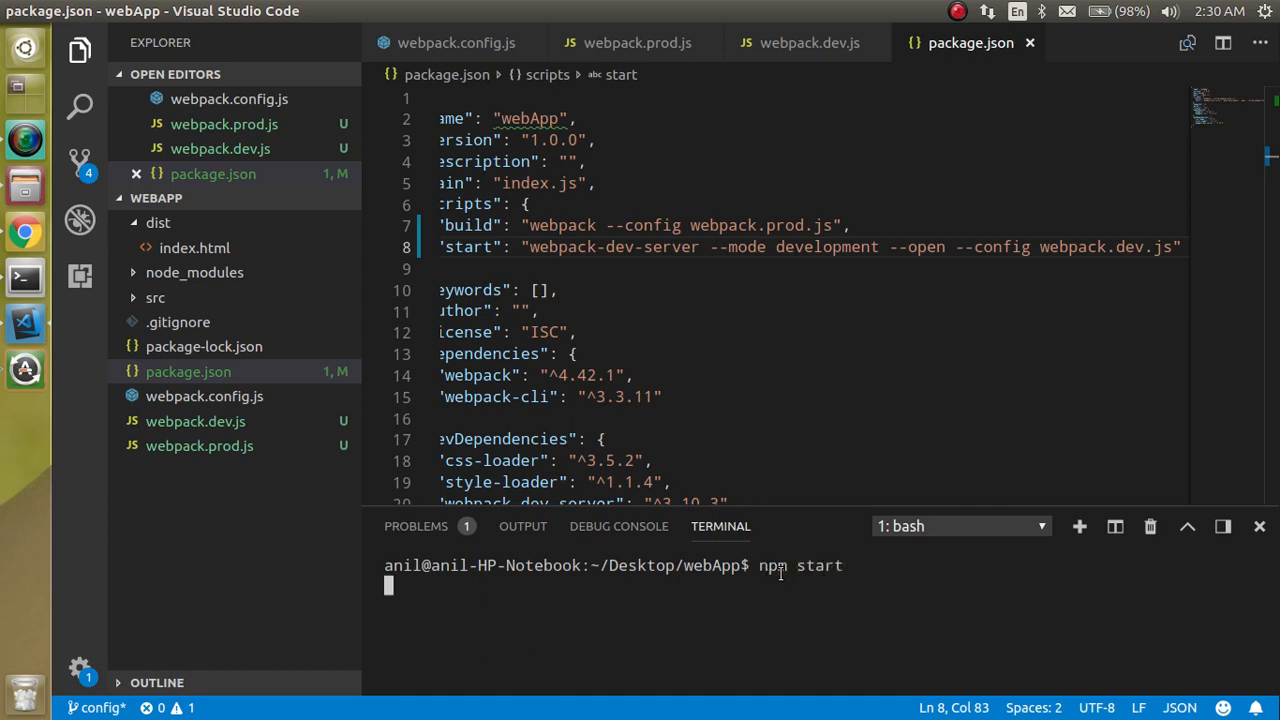
pyautogui.press('Return')
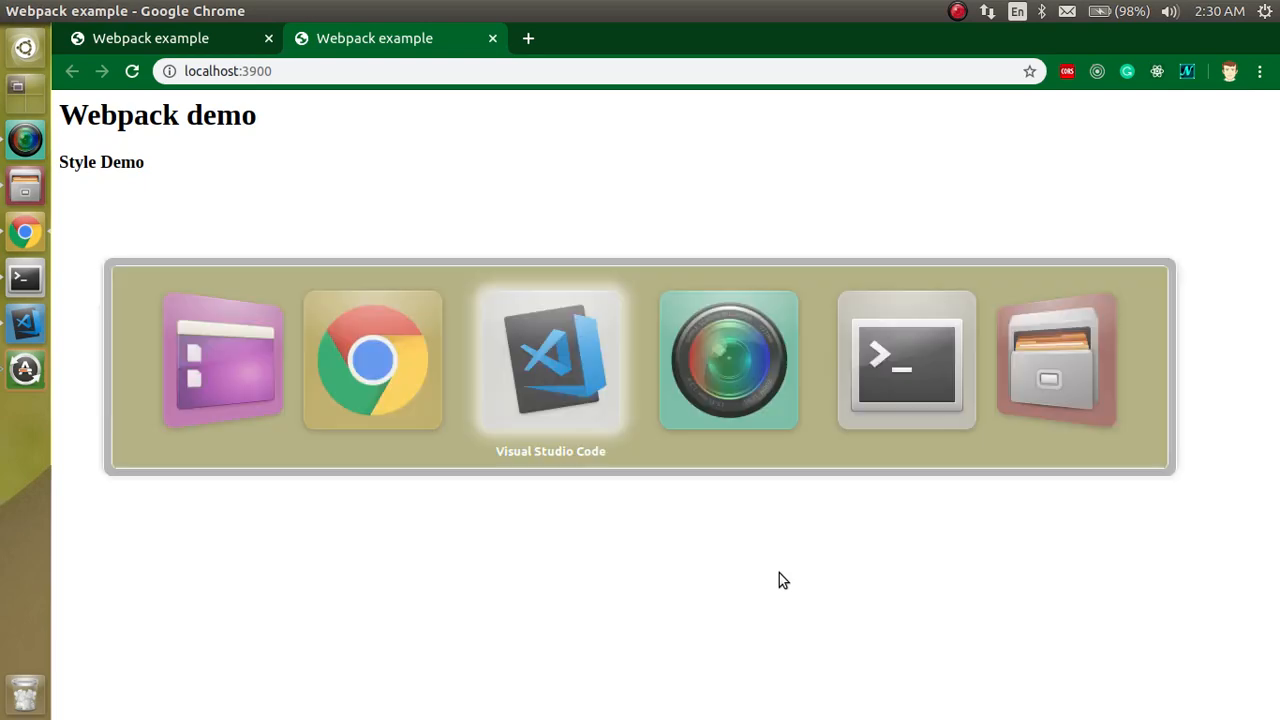
pyautogui.click(24, 322)
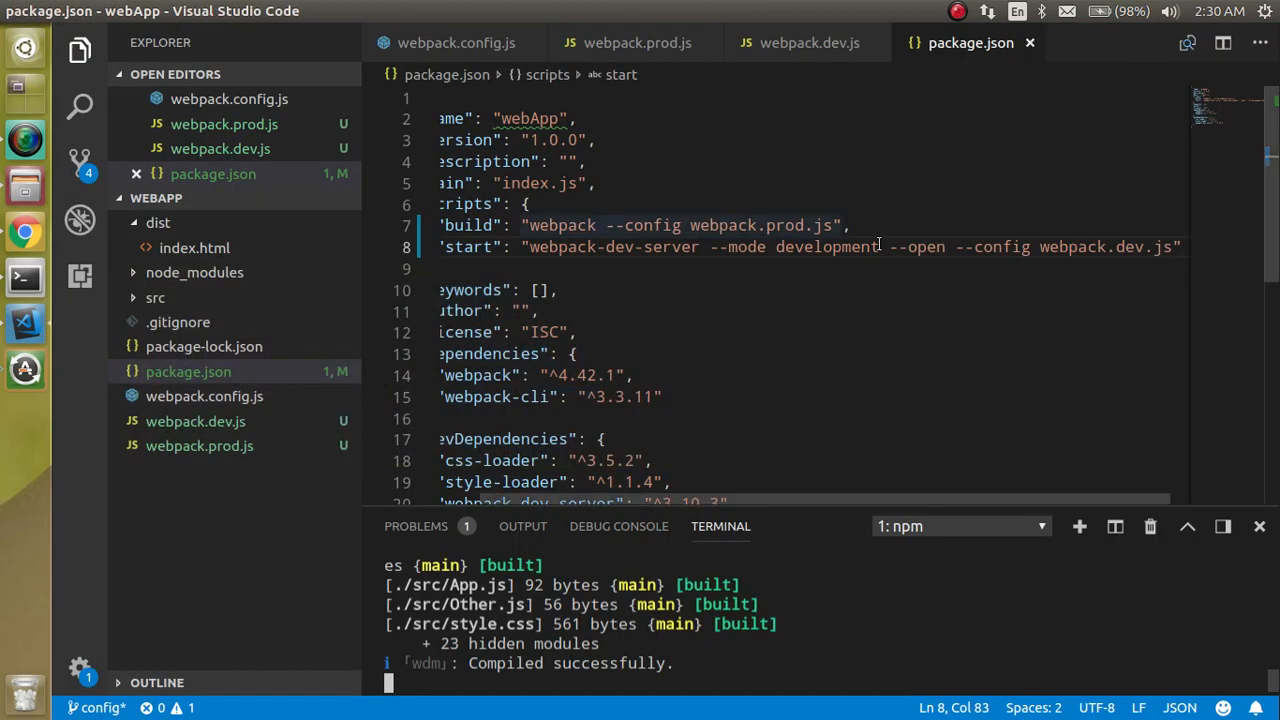
pyautogui.doubleClick(1130, 248)
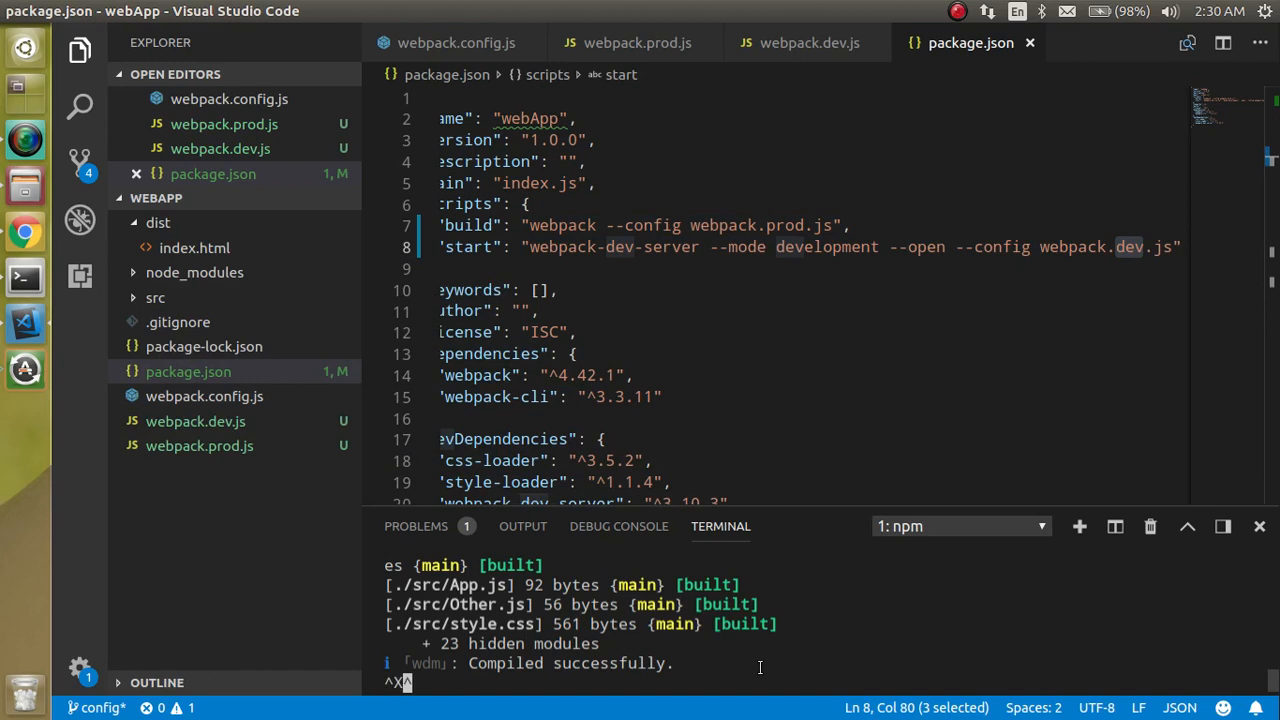
pyautogui.write('^C^X^C')
pyautogui.write('clea')
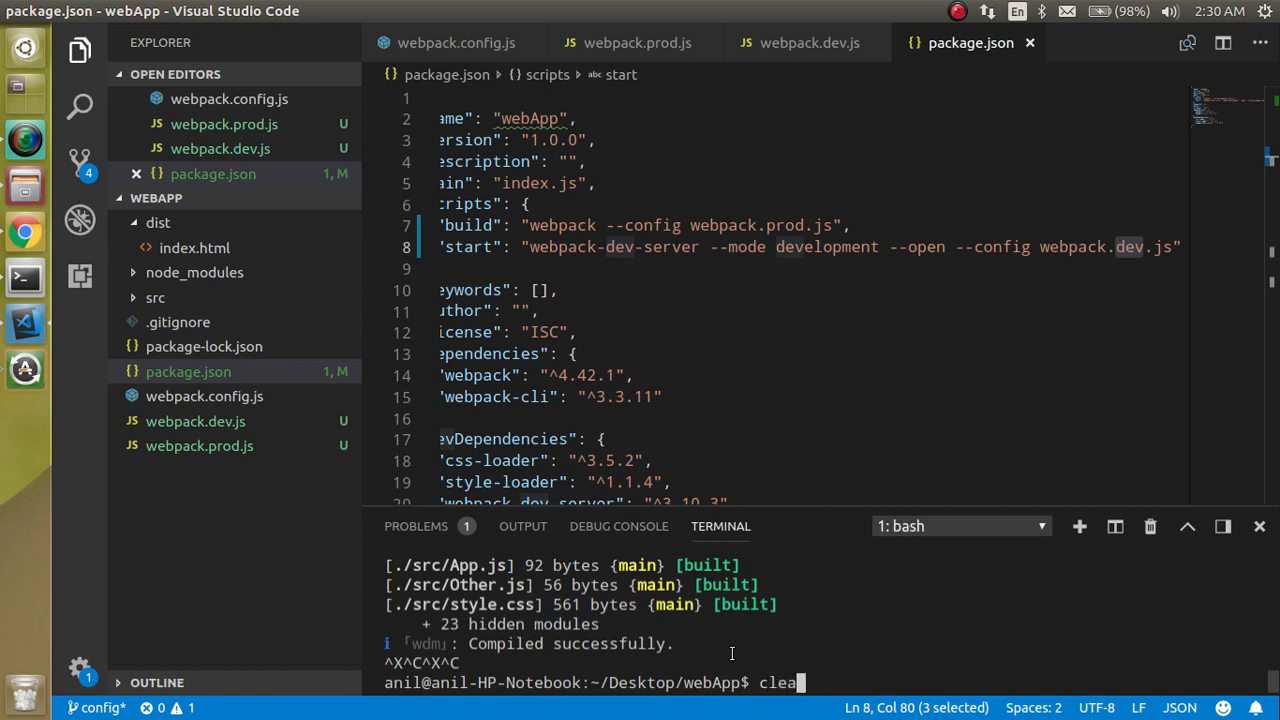
# Clear the terminal and run npm run build, producing dist/main.js via webpack.prod.js.
pyautogui.press('Return')
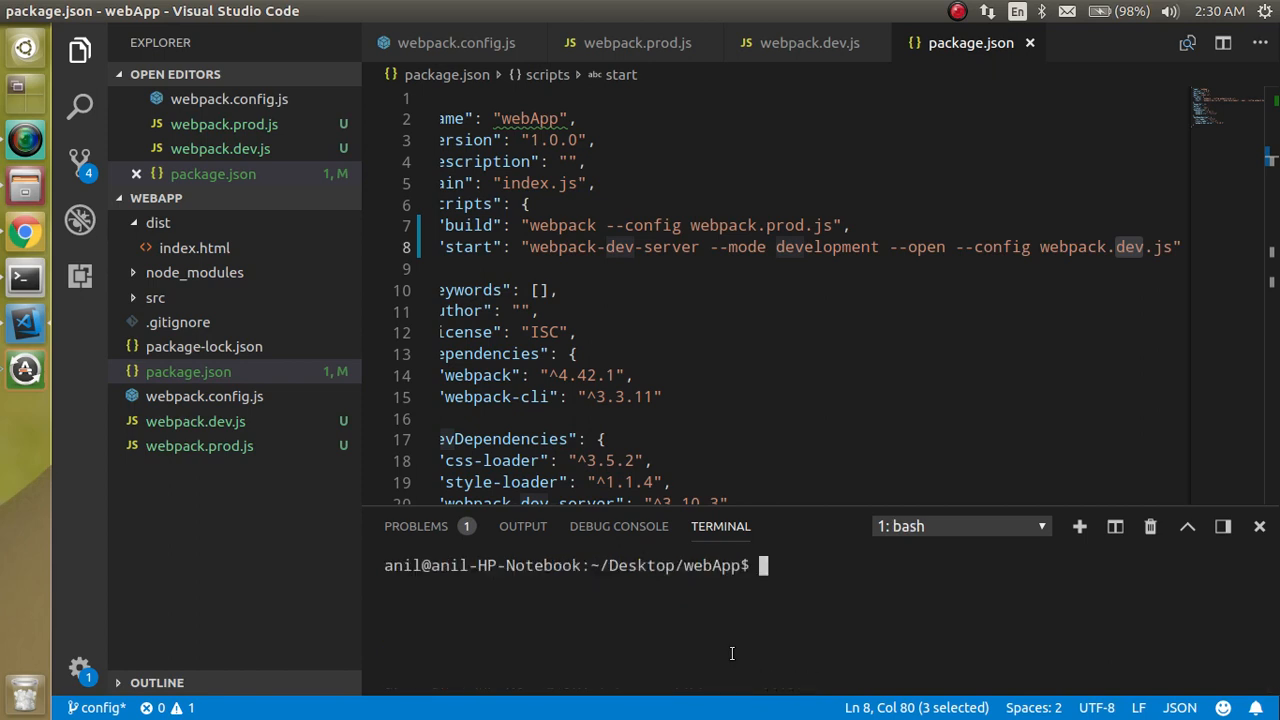
pyautogui.write('npm run')
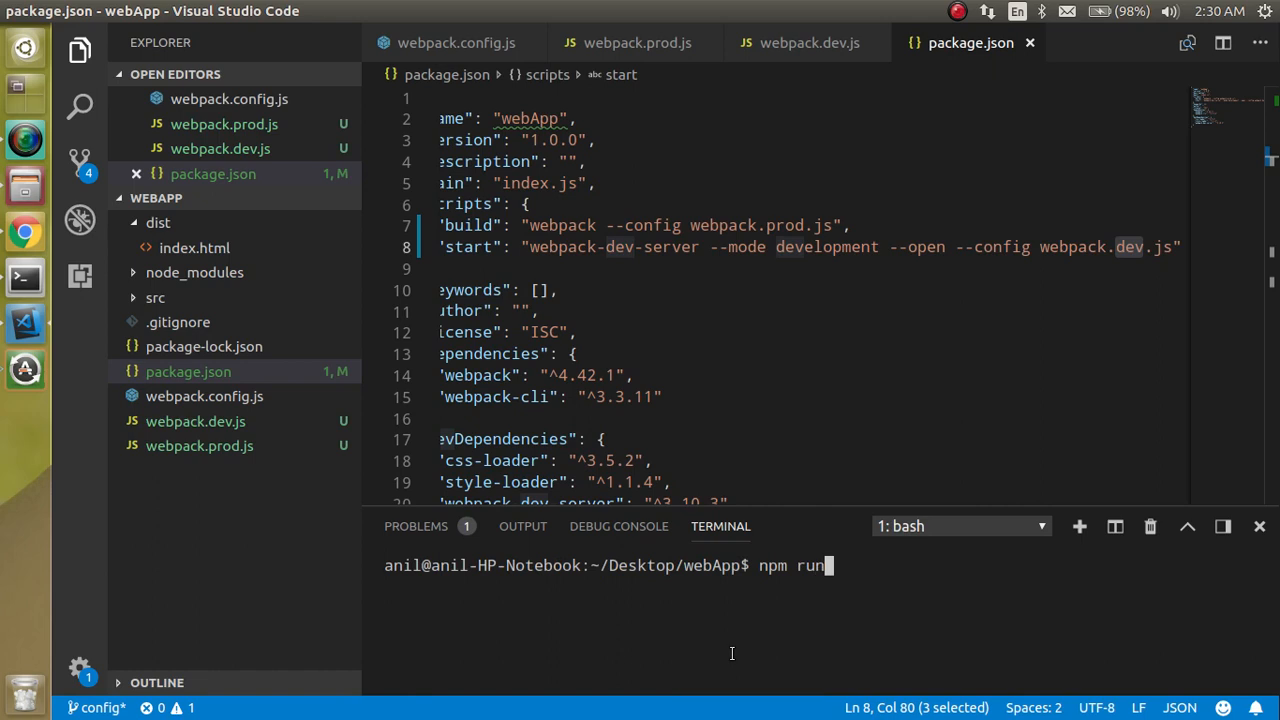
pyautogui.write('build')
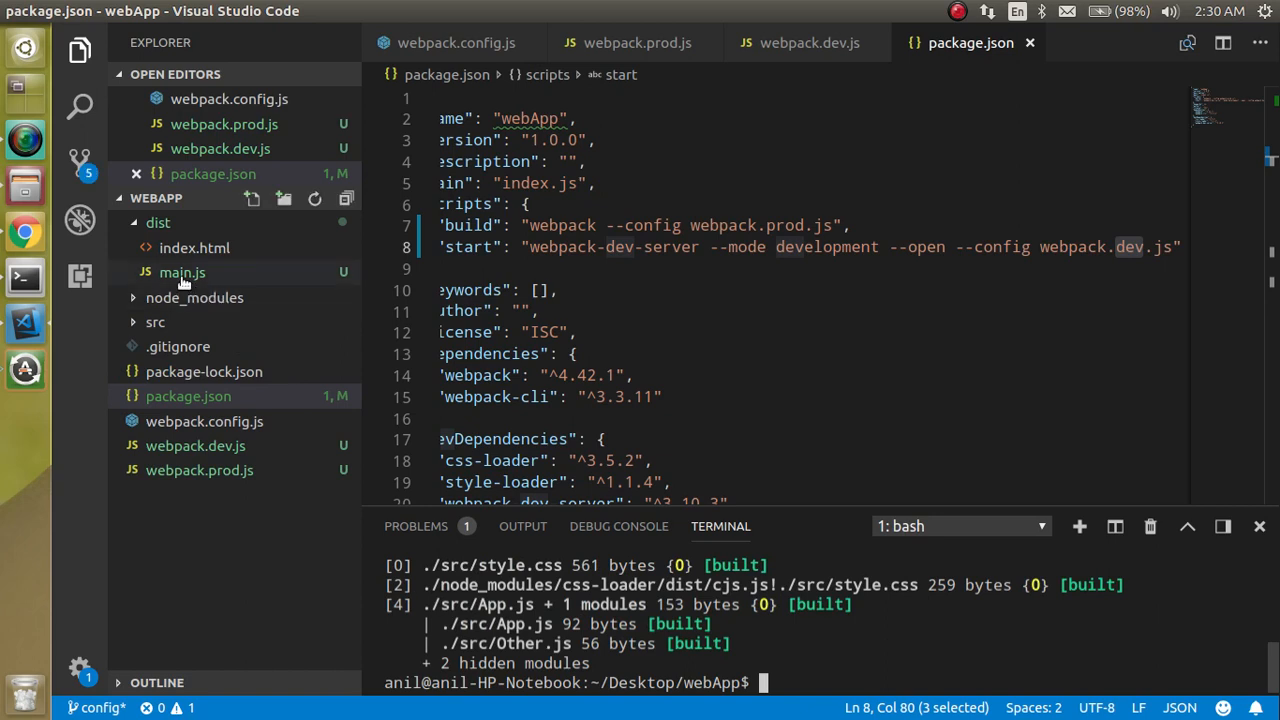
pyautogui.hscroll(-3)
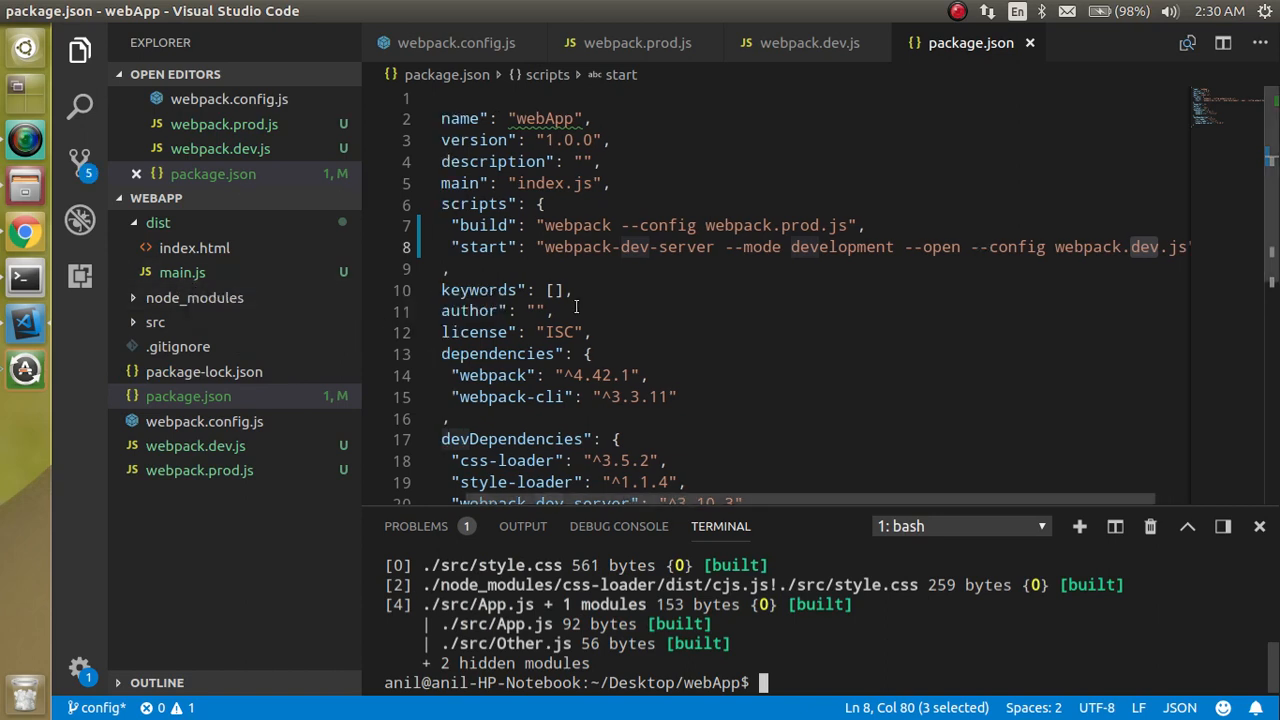
pyautogui.click(636, 42)
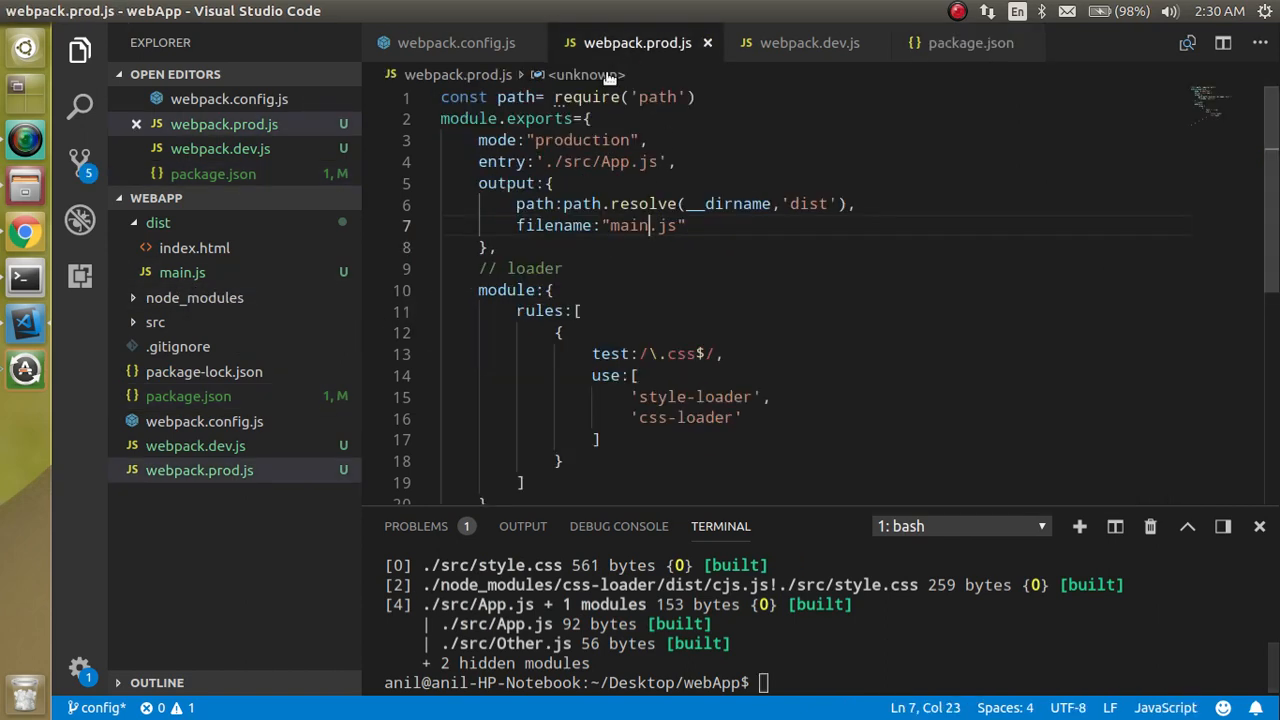
pyautogui.moveTo(688, 304)
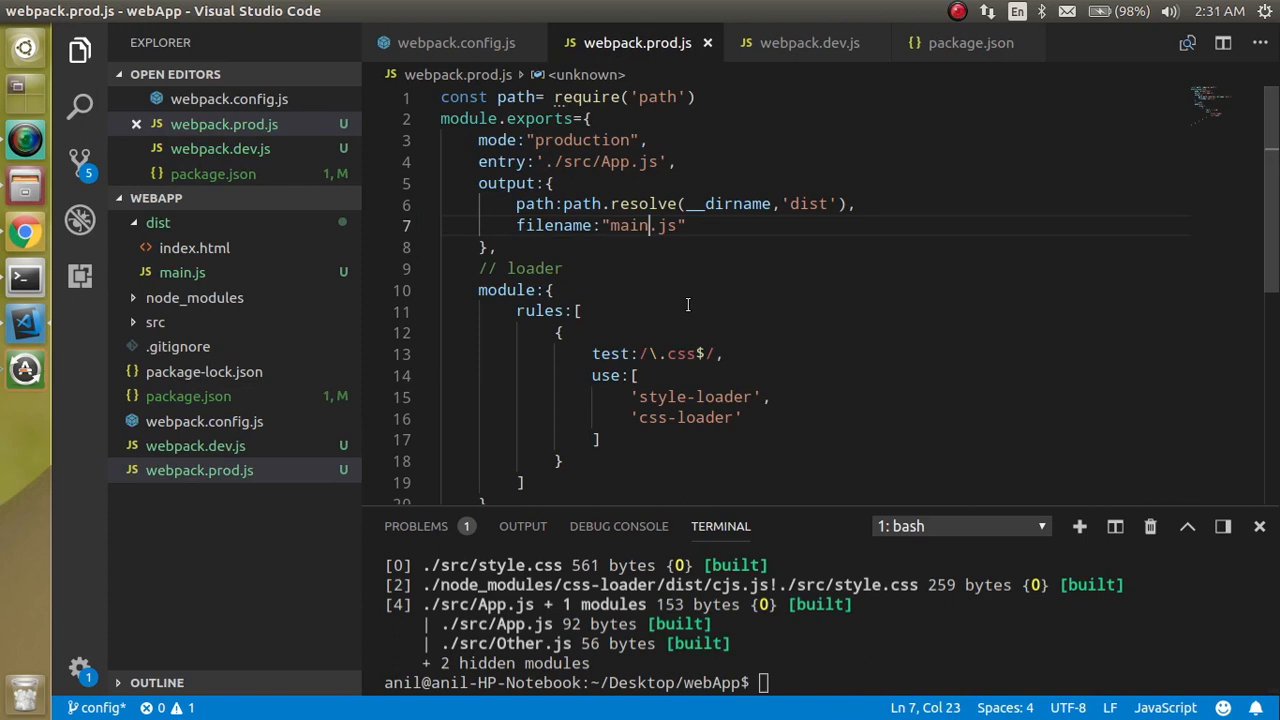